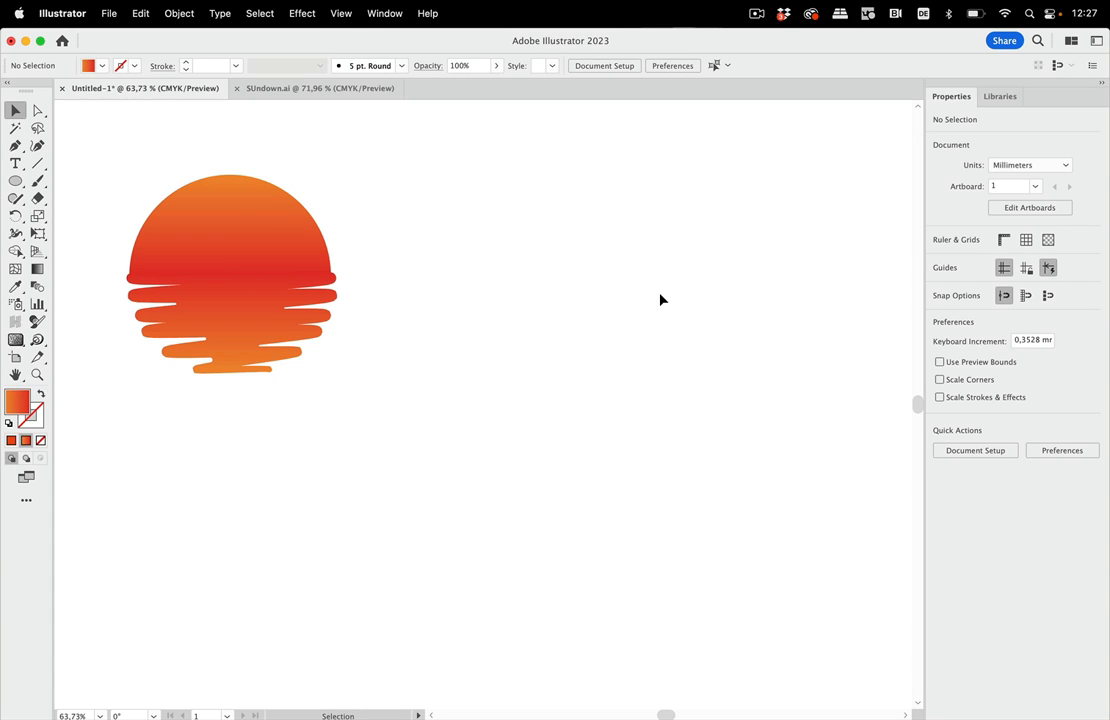
mouse_move(416, 290)
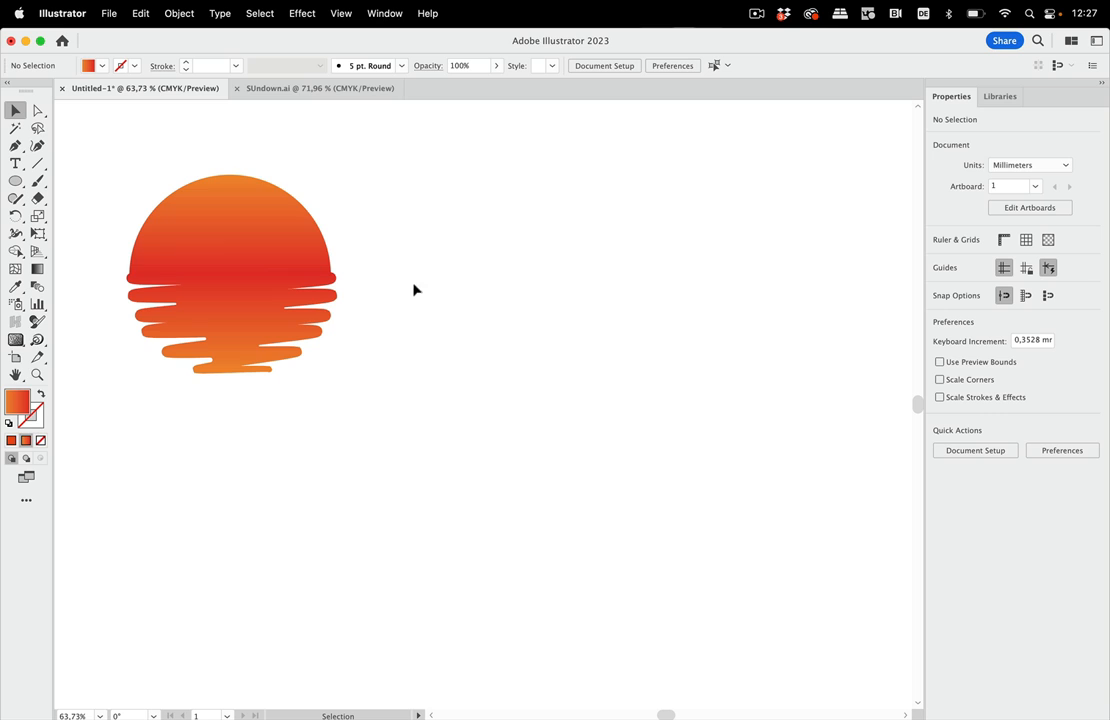
mouse_move(492, 268)
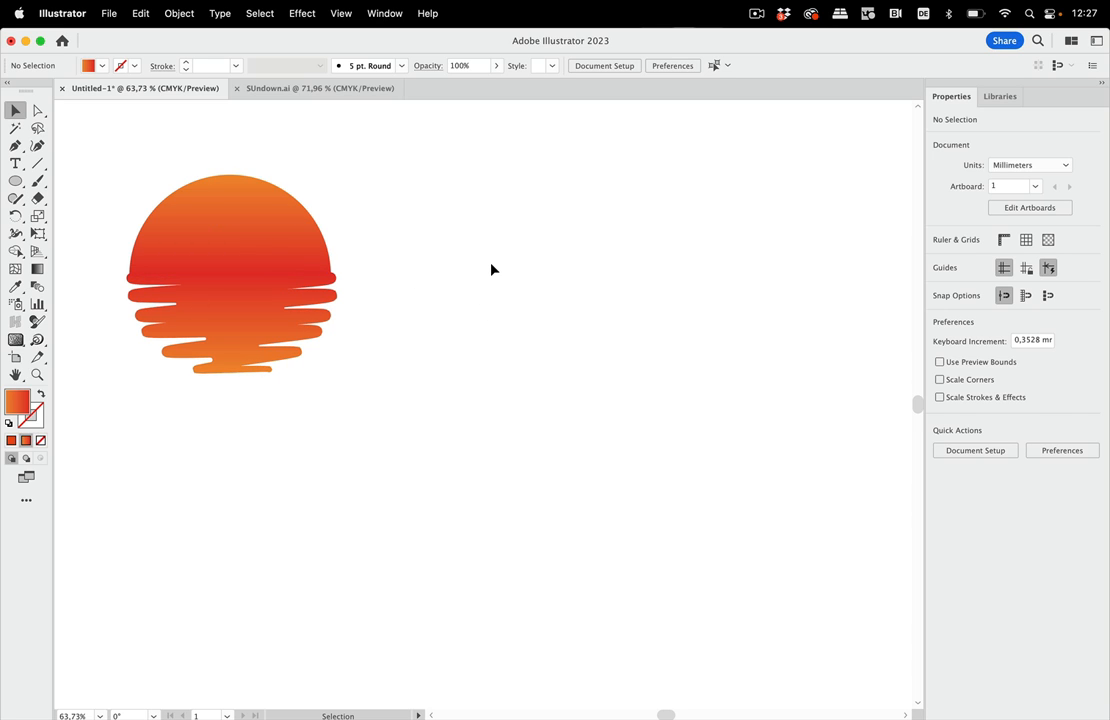
mouse_move(400, 356)
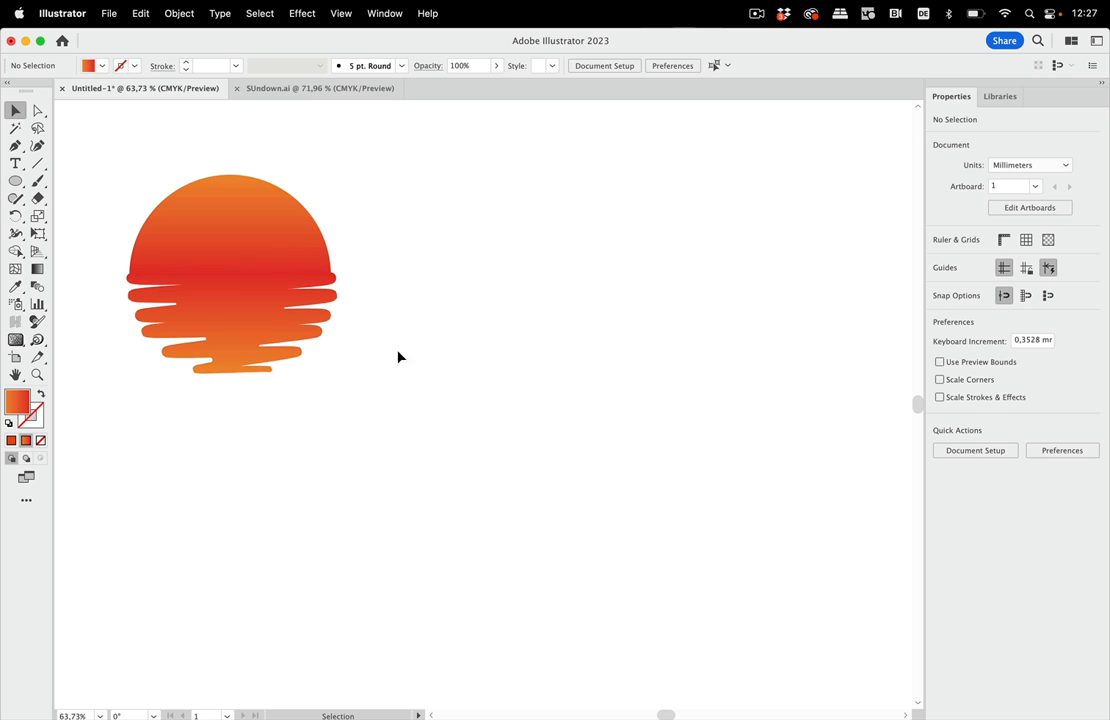
mouse_move(488, 254)
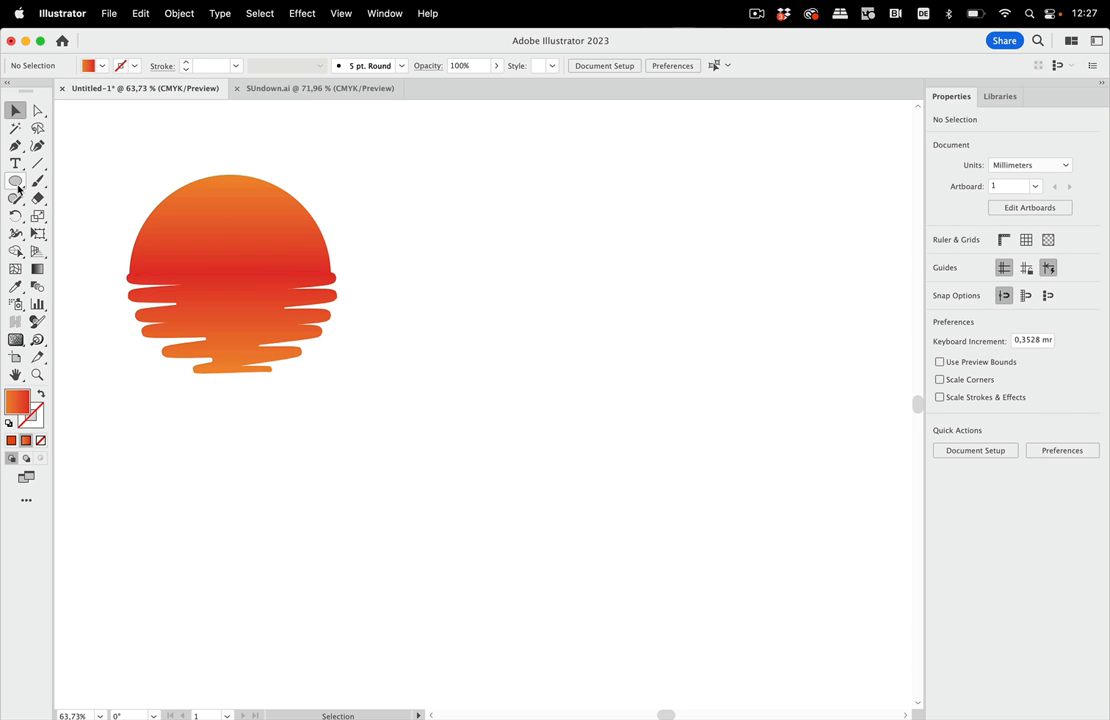
Draw a gradient circle beside the icon and switch to Direct Selection to shape it
left_click_drag(544, 240, 644, 324)
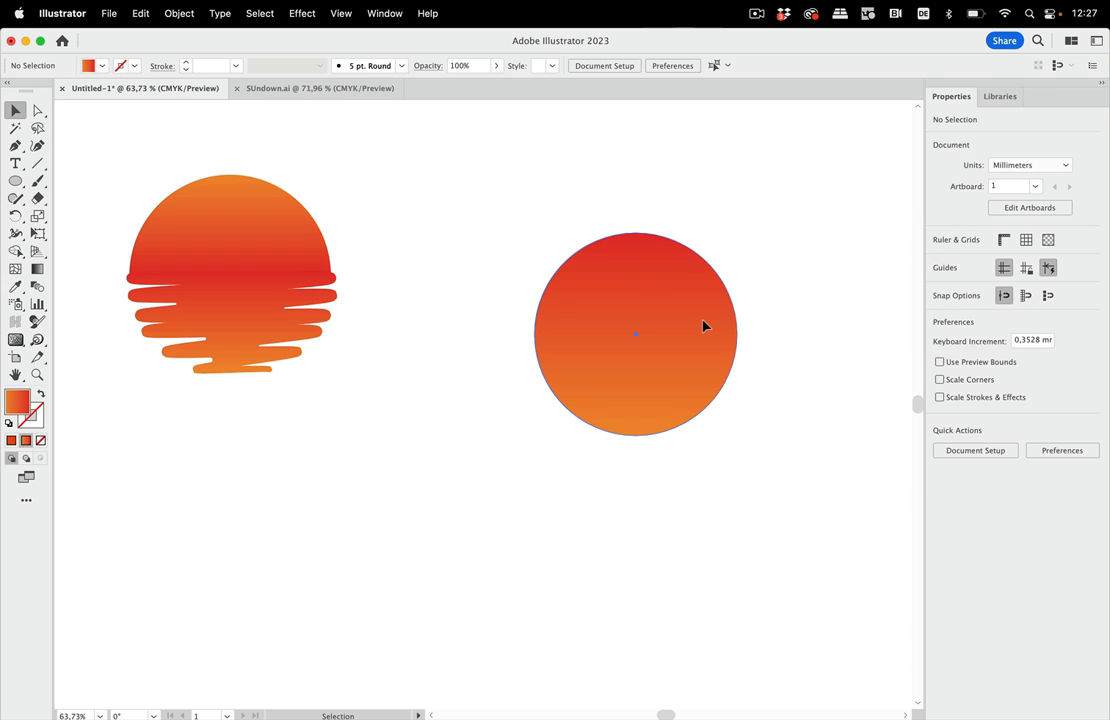
left_click(636, 334)
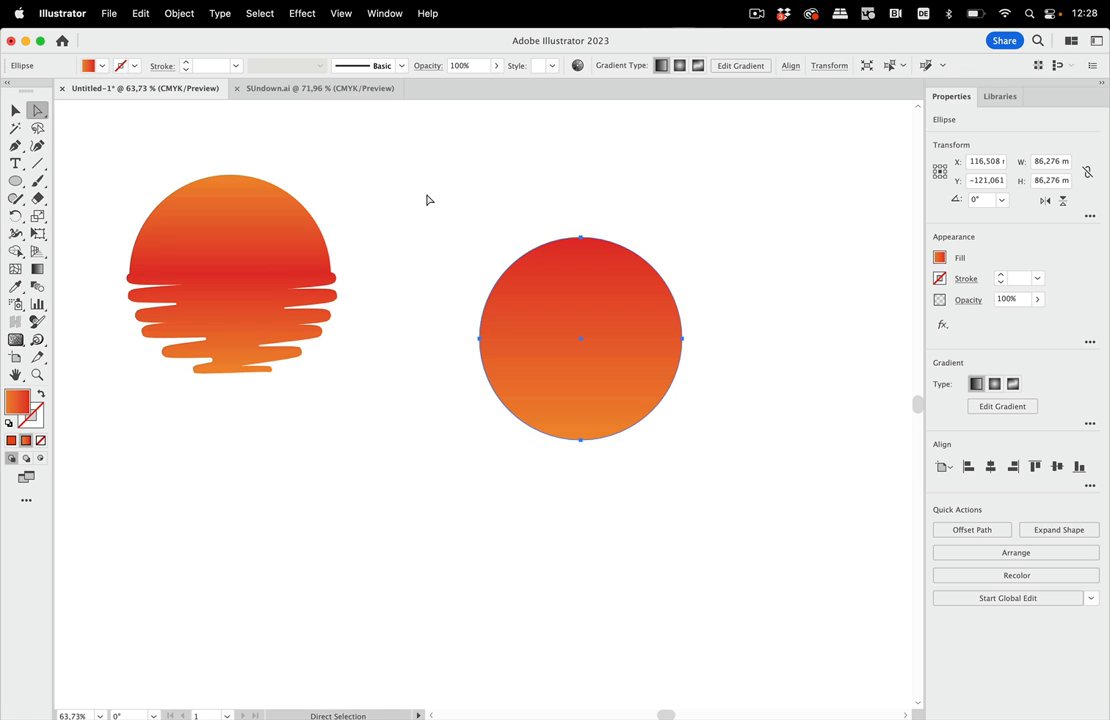
mouse_move(572, 466)
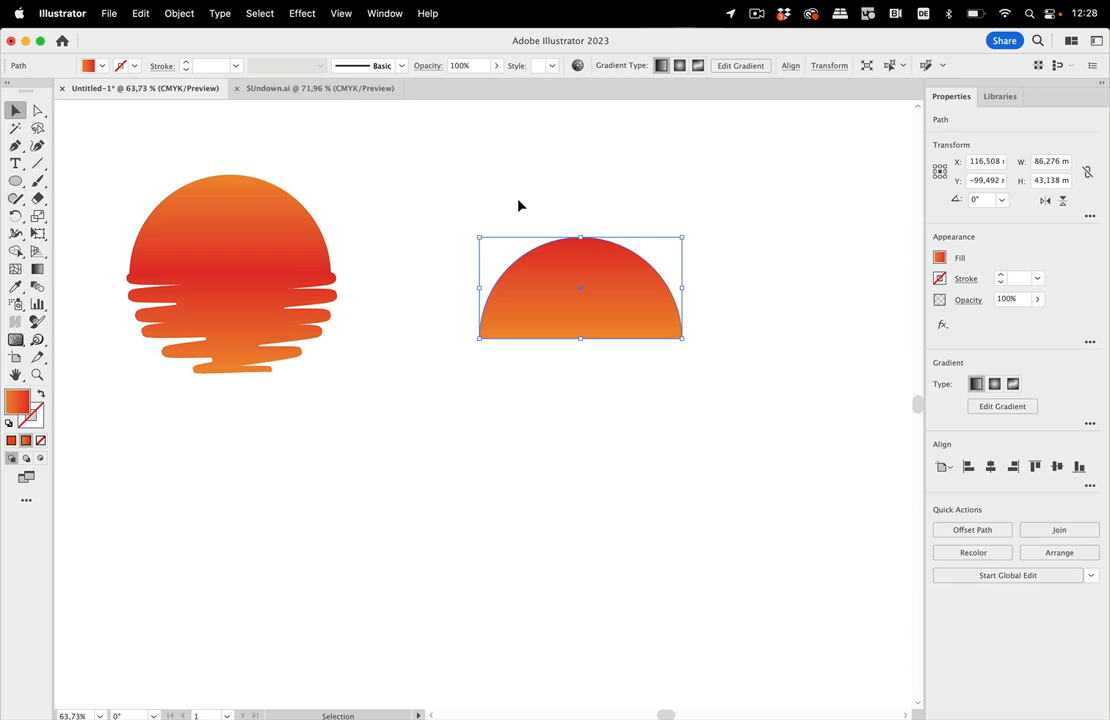
mouse_move(428, 6)
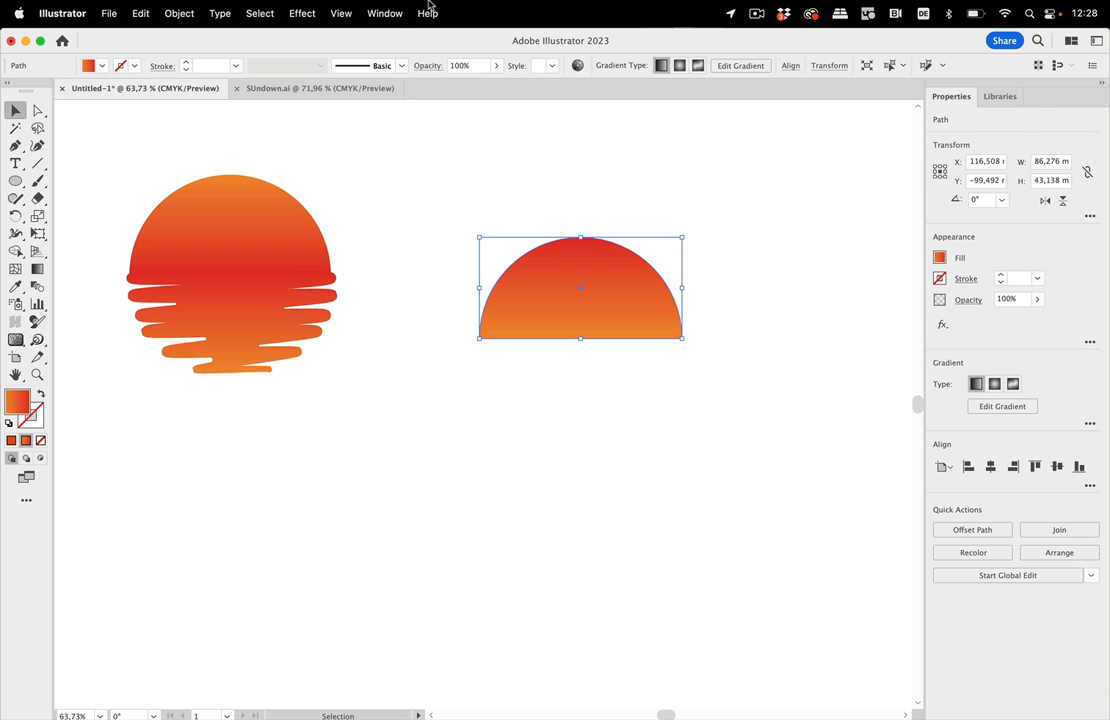
Set the half circle's gradient angle to -90 so orange sits on top, red at the base
left_click(384, 12)
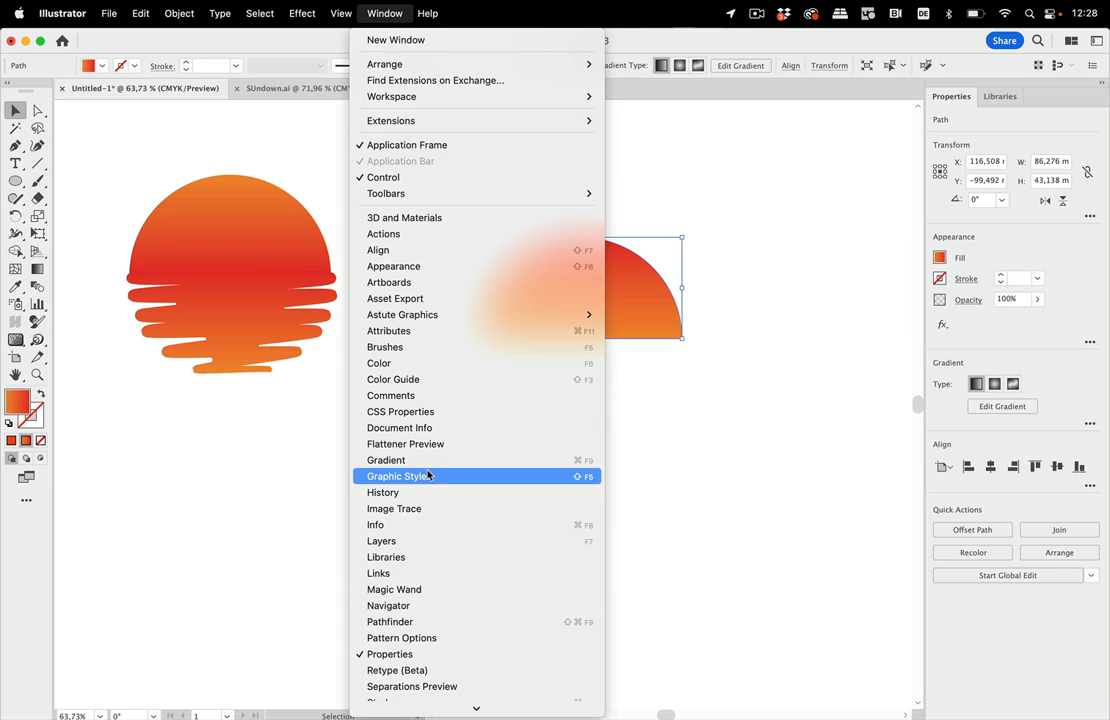
left_click(386, 460)
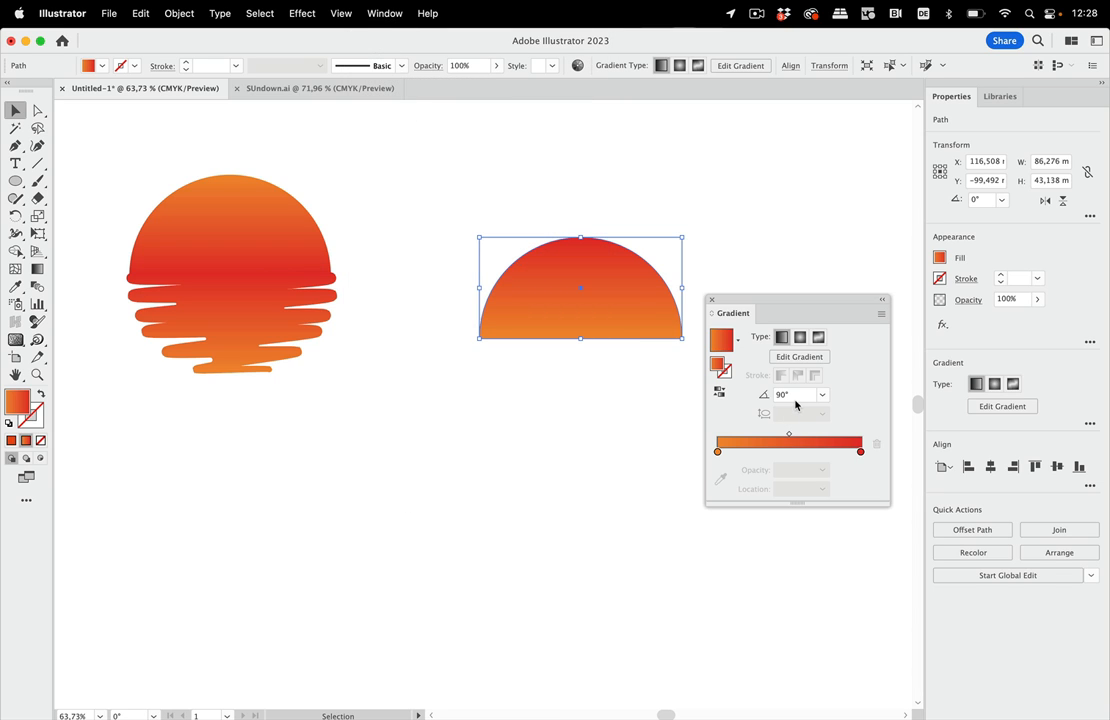
left_click(796, 394)
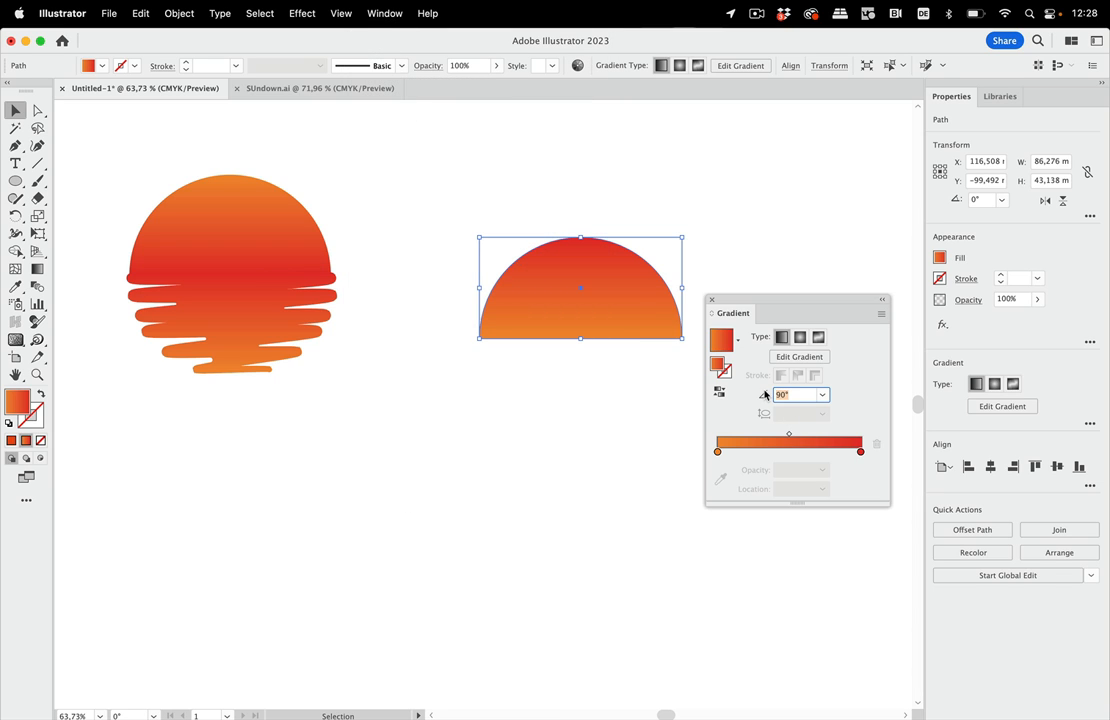
type("-90")
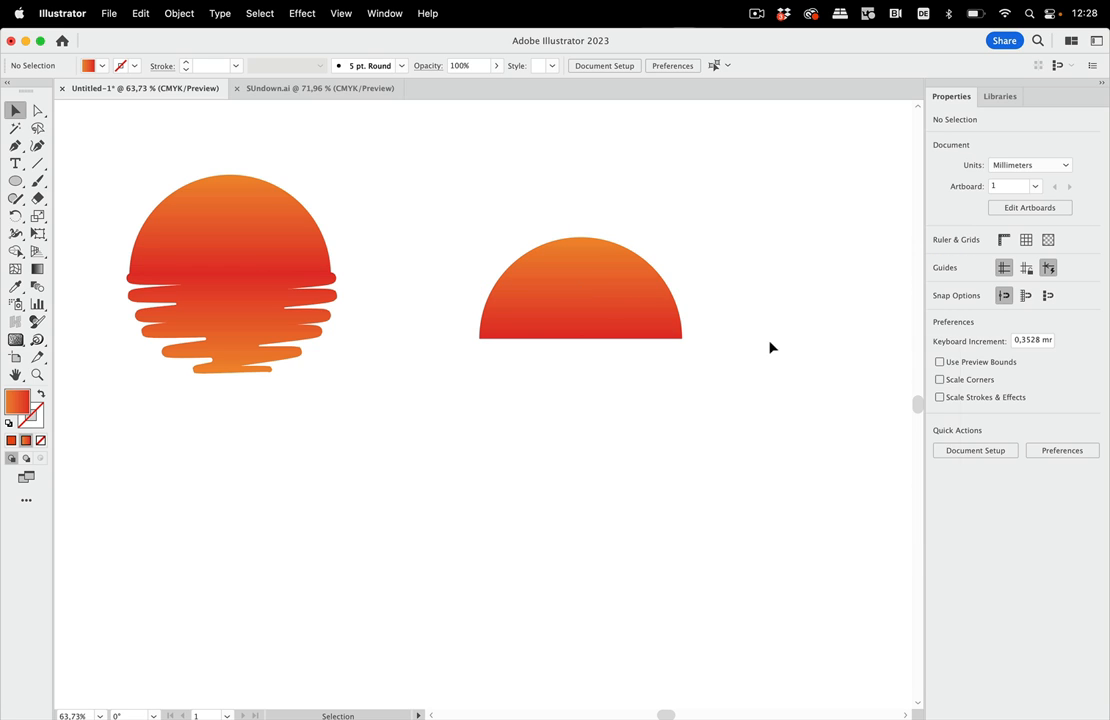
Place a 180°-rotated copy of the half circle directly beneath the original
left_click(580, 288)
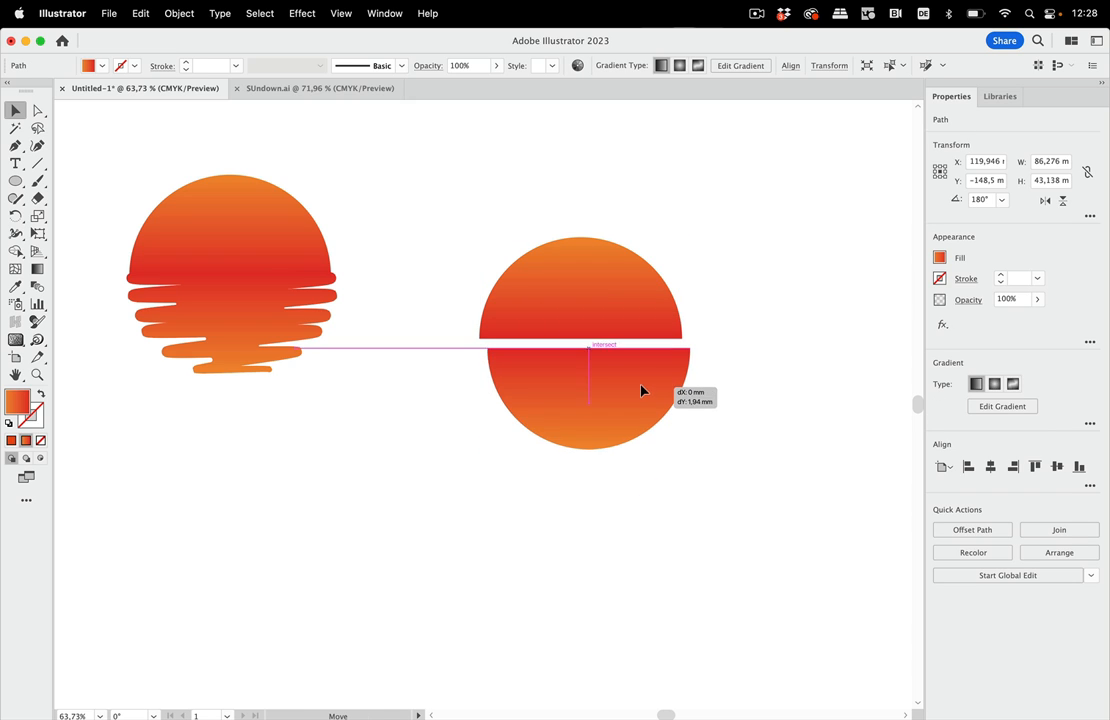
left_click_drag(644, 390, 640, 384)
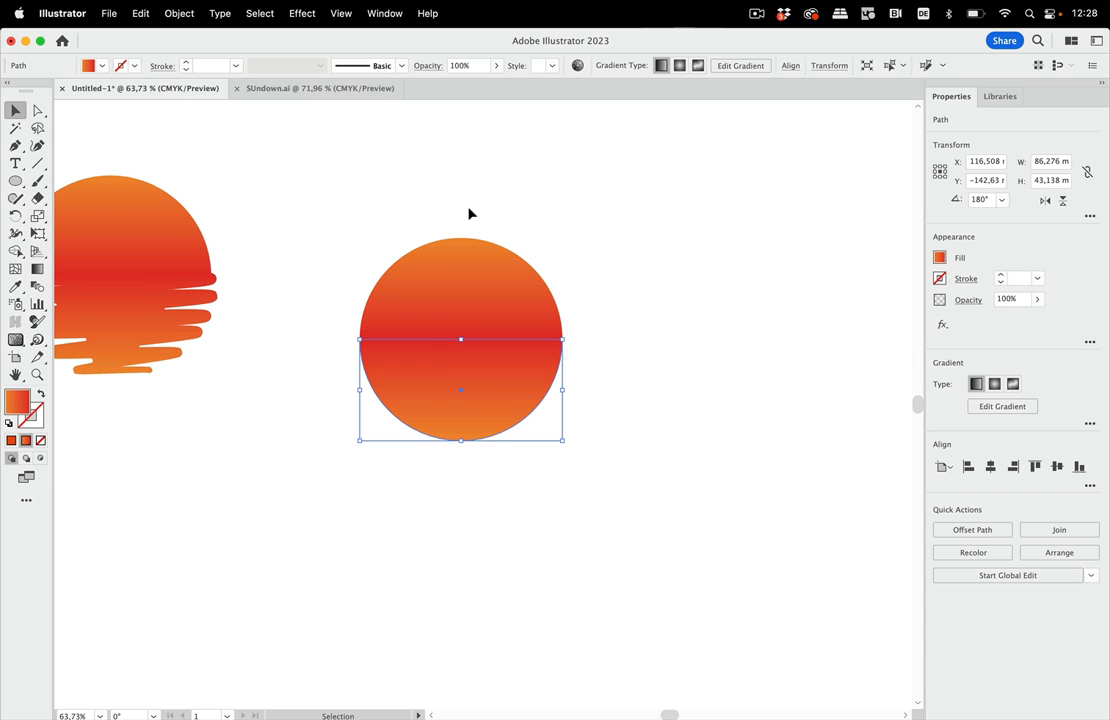
Apply Effect > Stylize > Scribble to the lower half with live preview
left_click(302, 12)
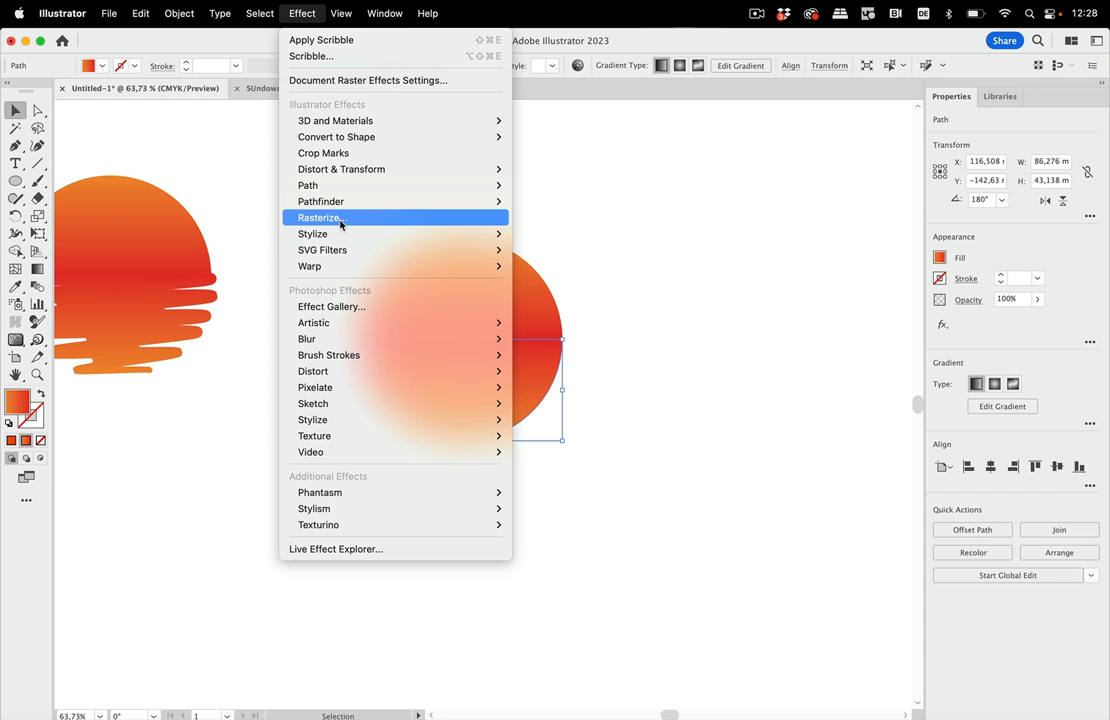
mouse_move(312, 232)
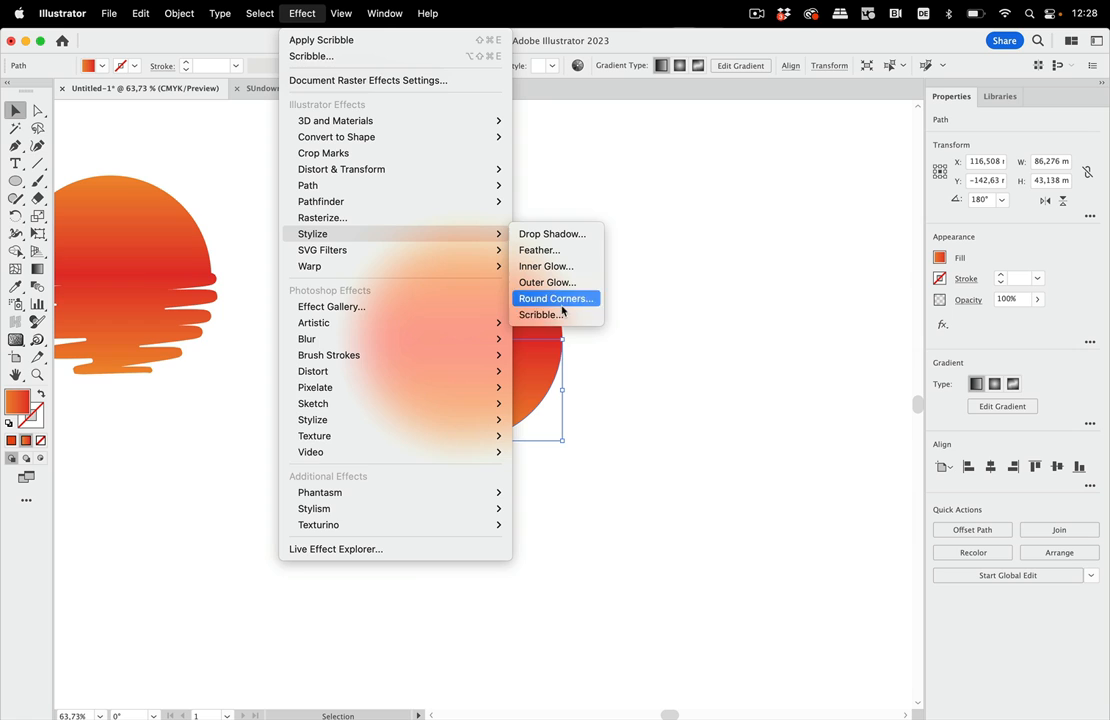
left_click(540, 314)
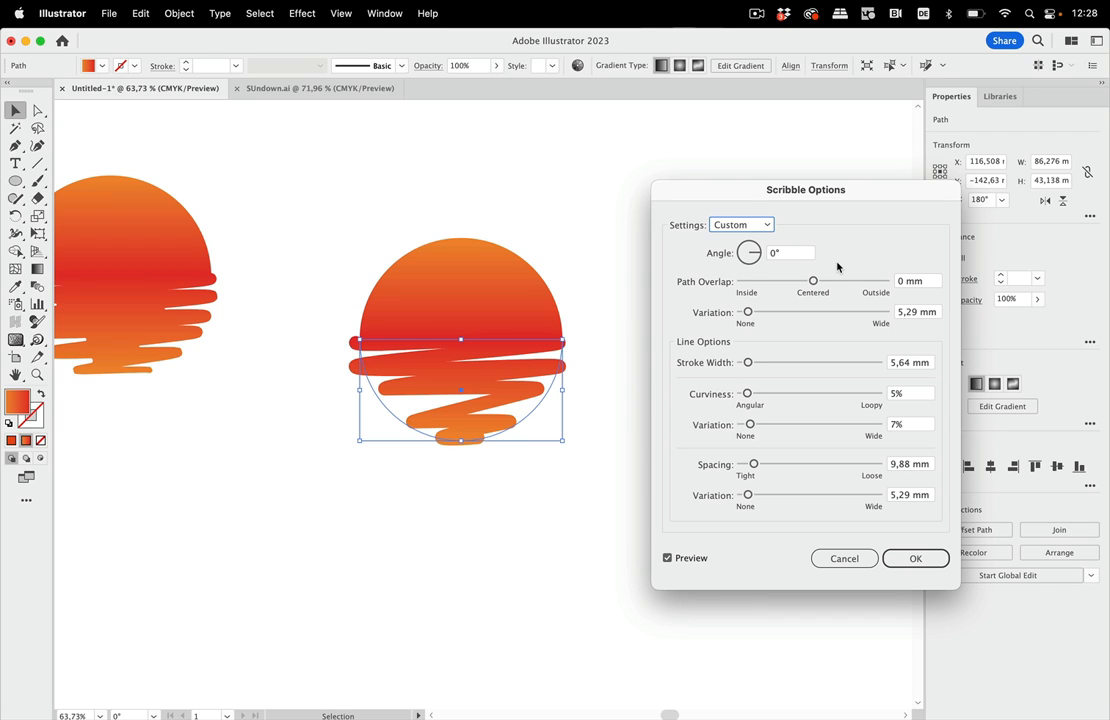
mouse_move(840, 268)
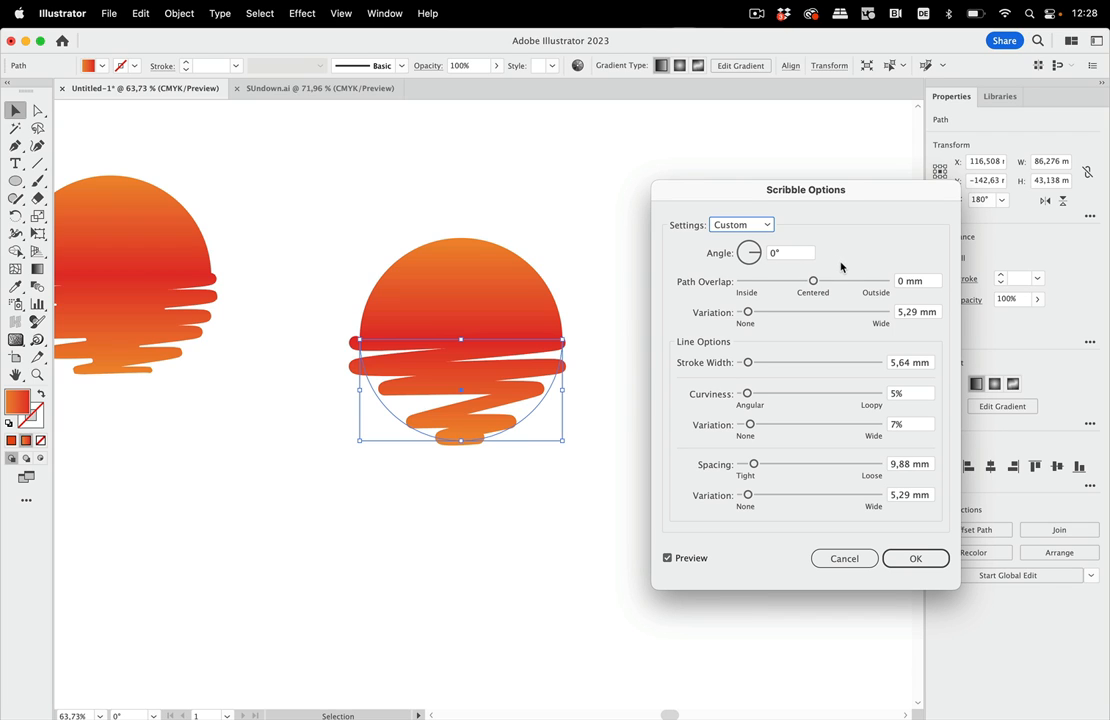
mouse_move(742, 264)
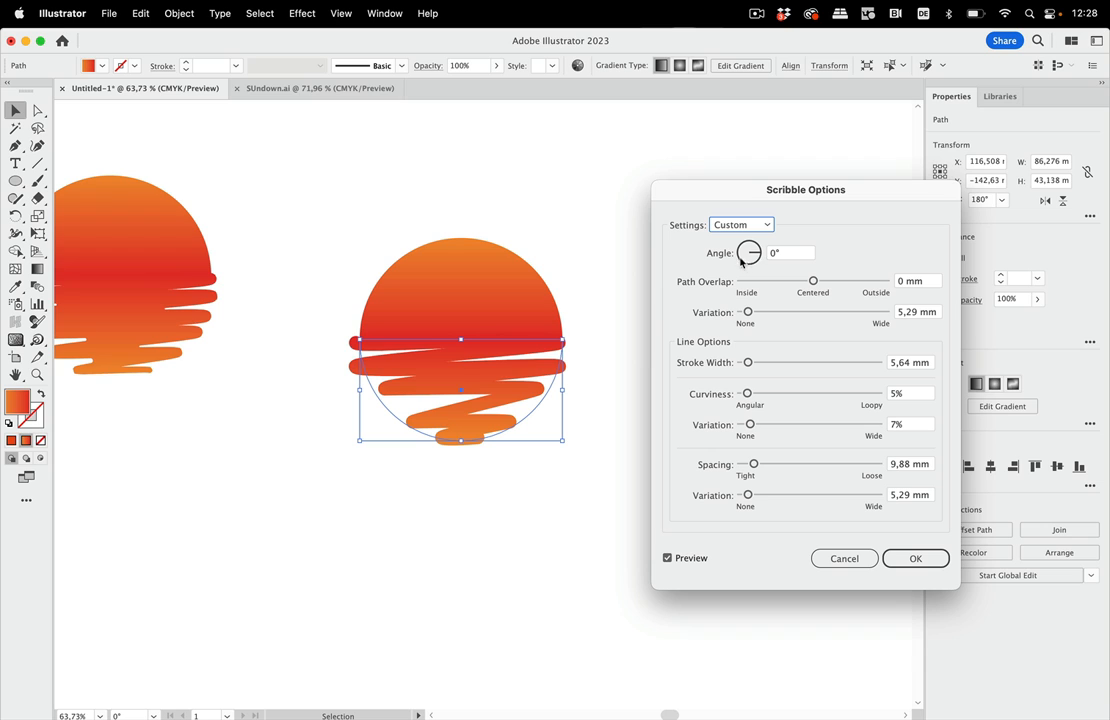
Set the scribble angle to 358° and tune stroke width and curviness
left_click(790, 252)
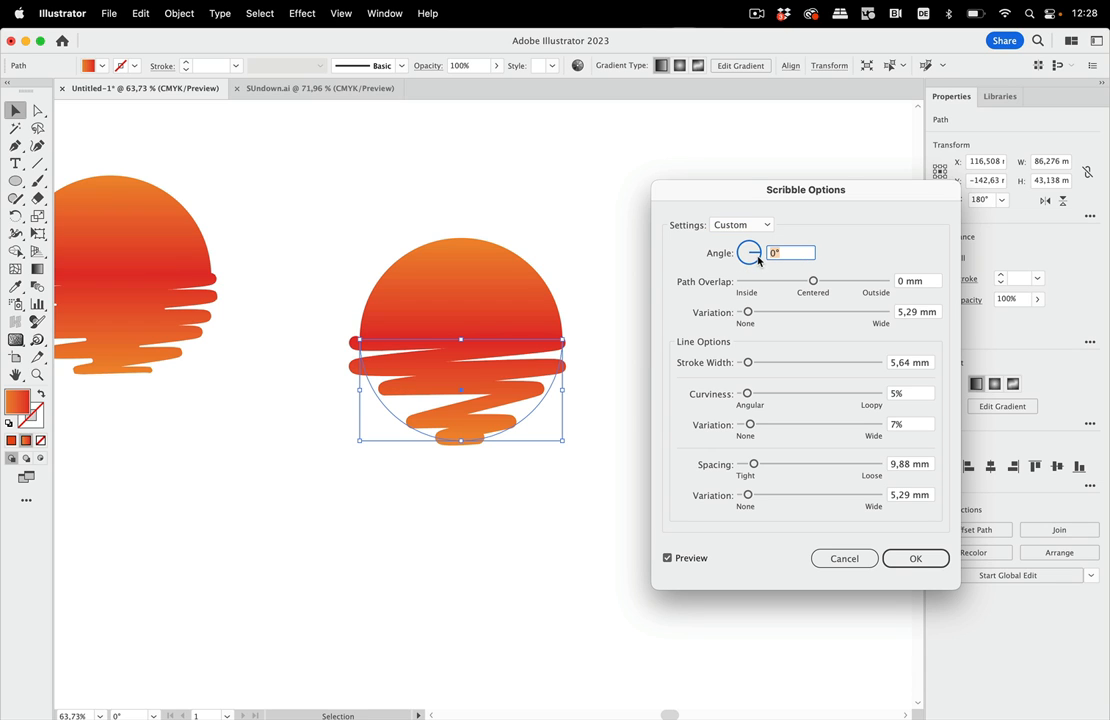
type("356")
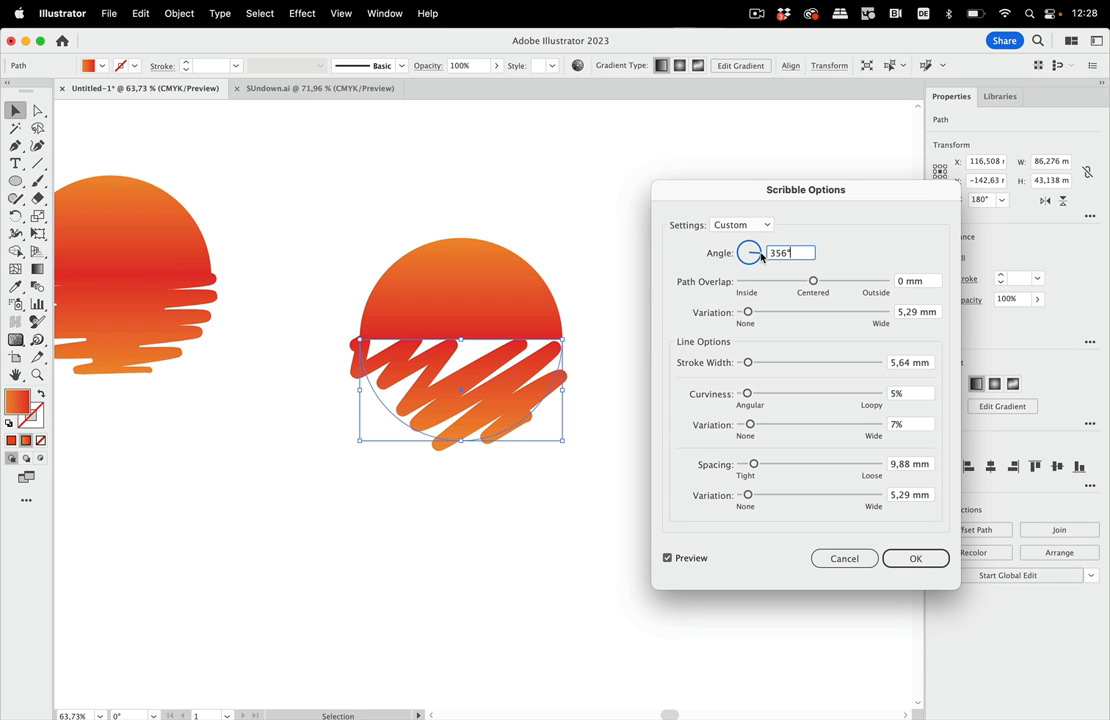
type("358")
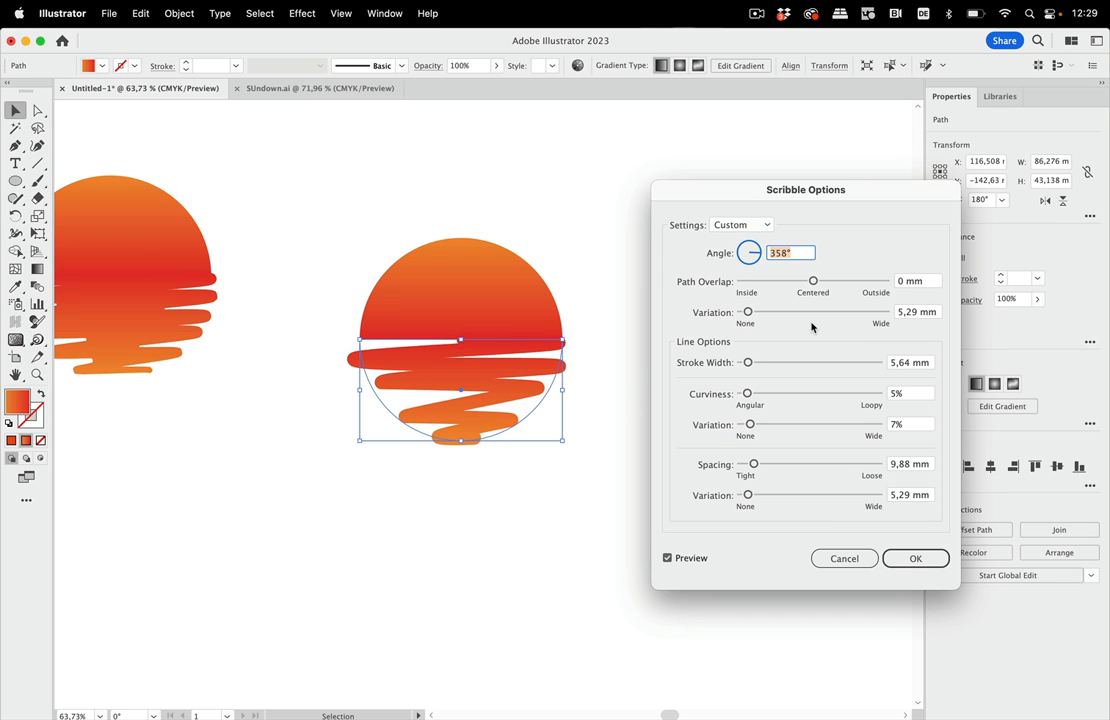
mouse_move(772, 404)
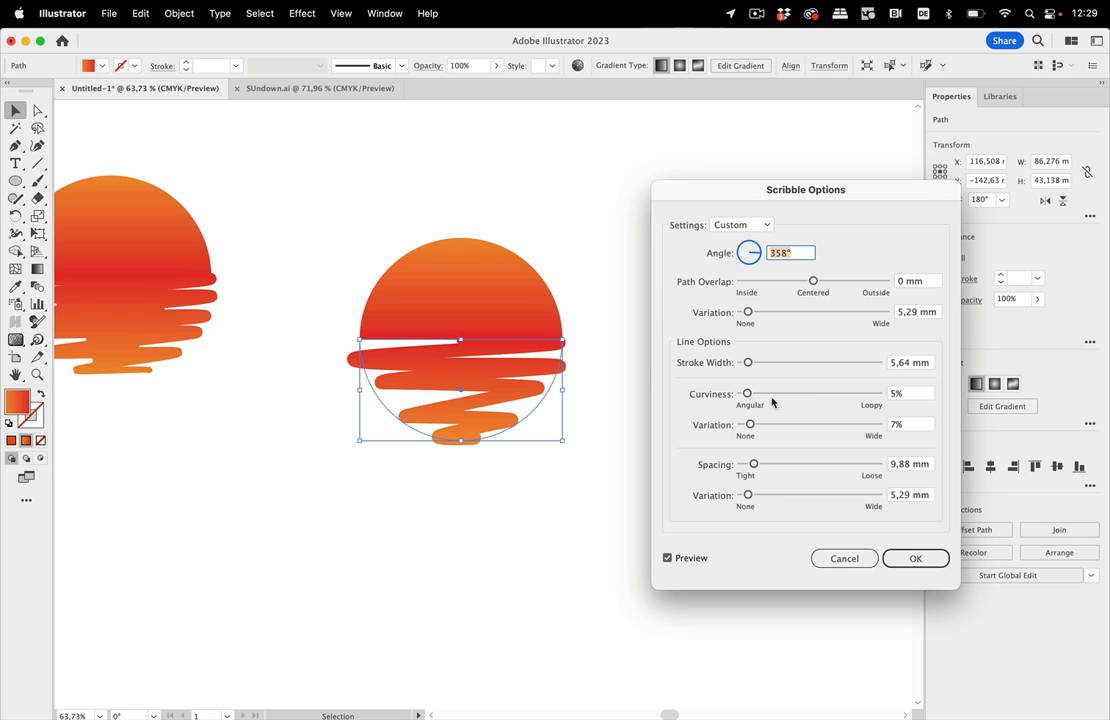
left_click_drag(748, 362, 756, 362)
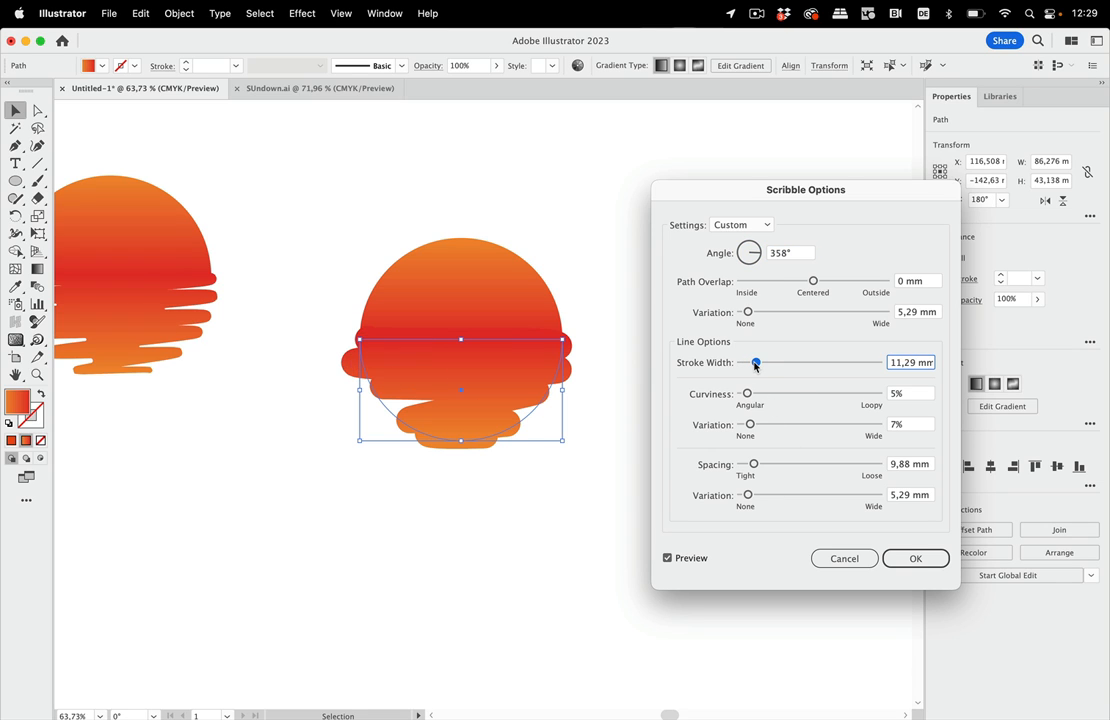
left_click_drag(756, 362, 750, 362)
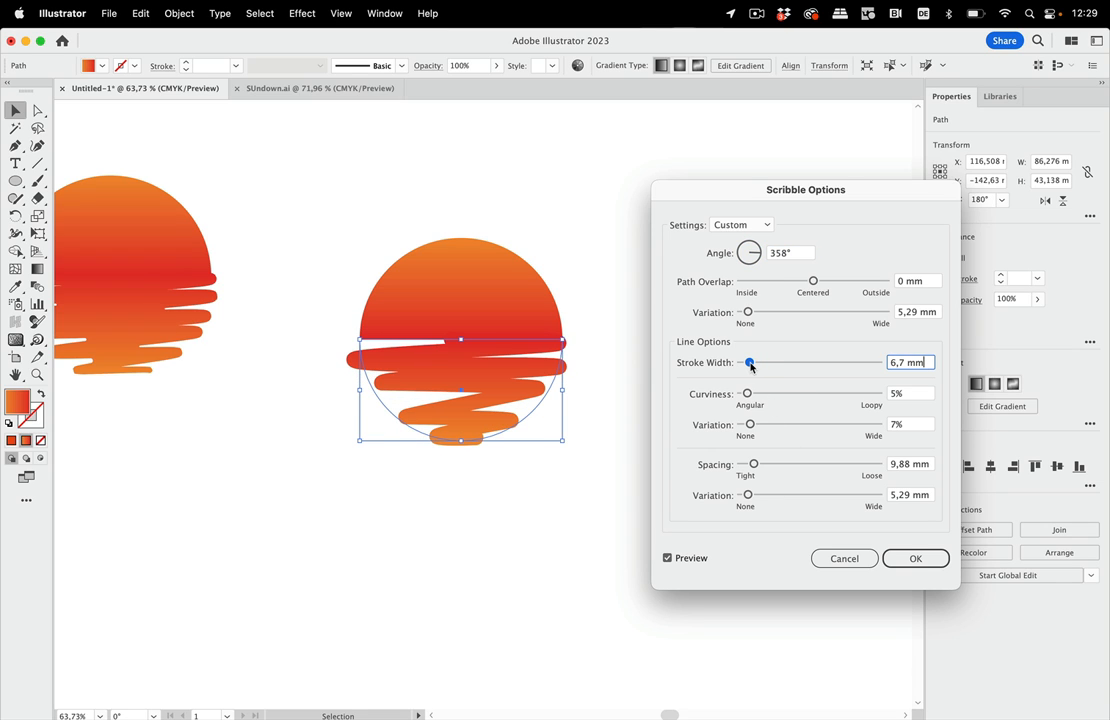
left_click_drag(750, 362, 752, 362)
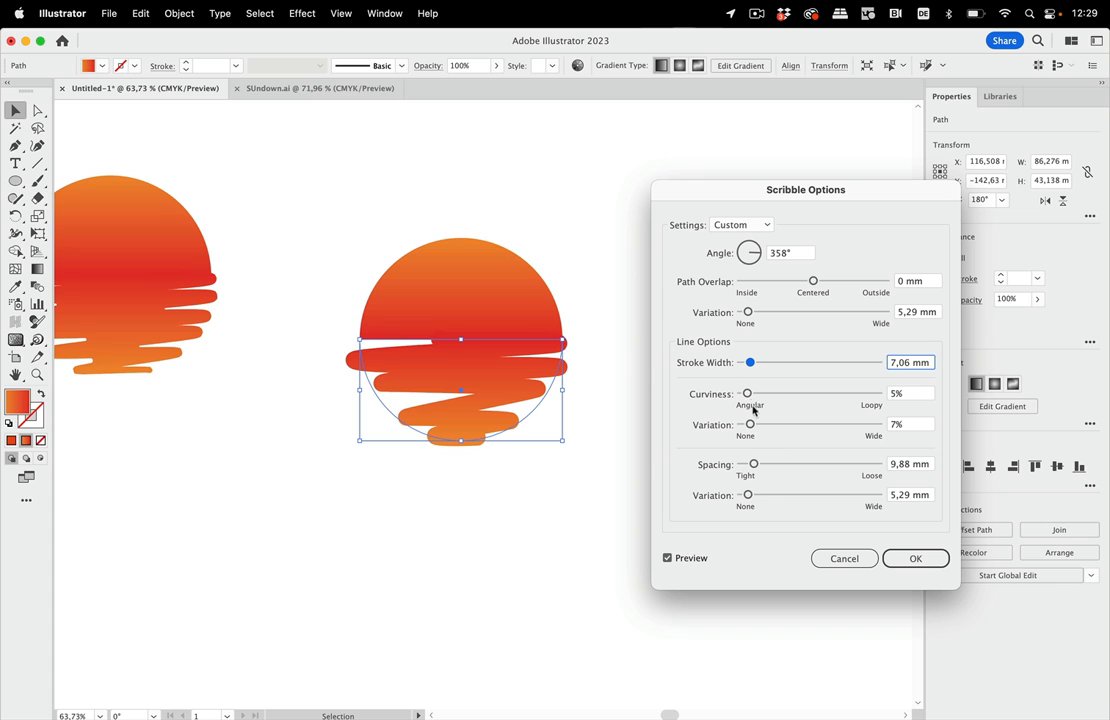
left_click_drag(744, 392, 776, 392)
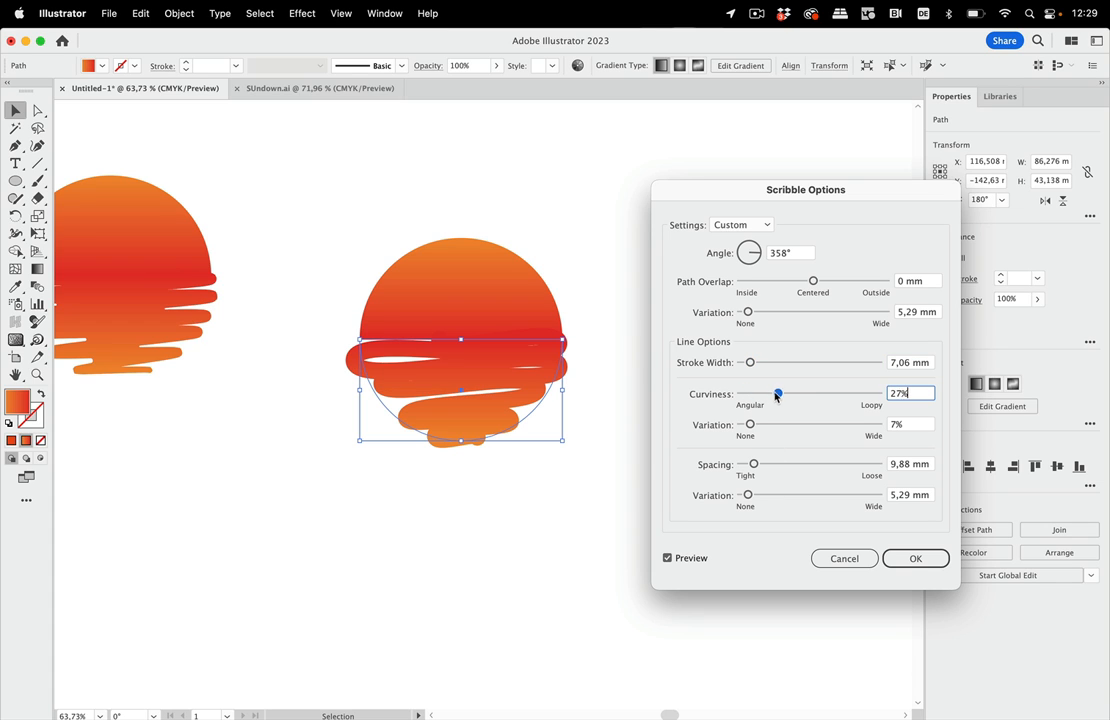
left_click_drag(776, 392, 744, 392)
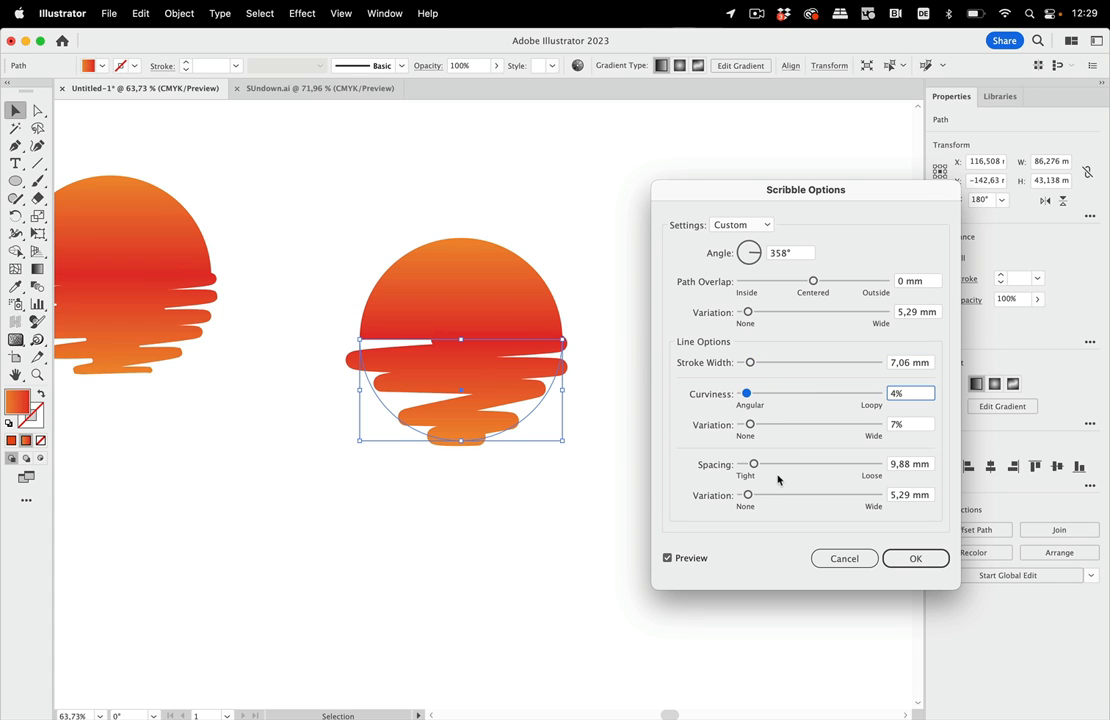
mouse_move(564, 424)
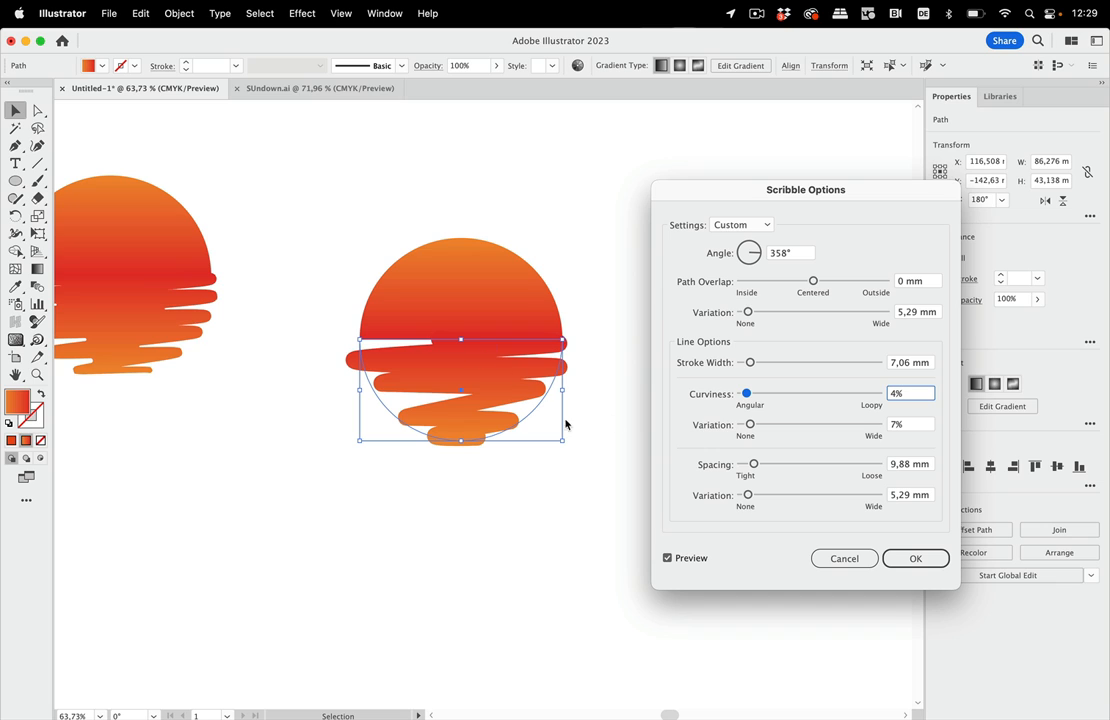
mouse_move(756, 508)
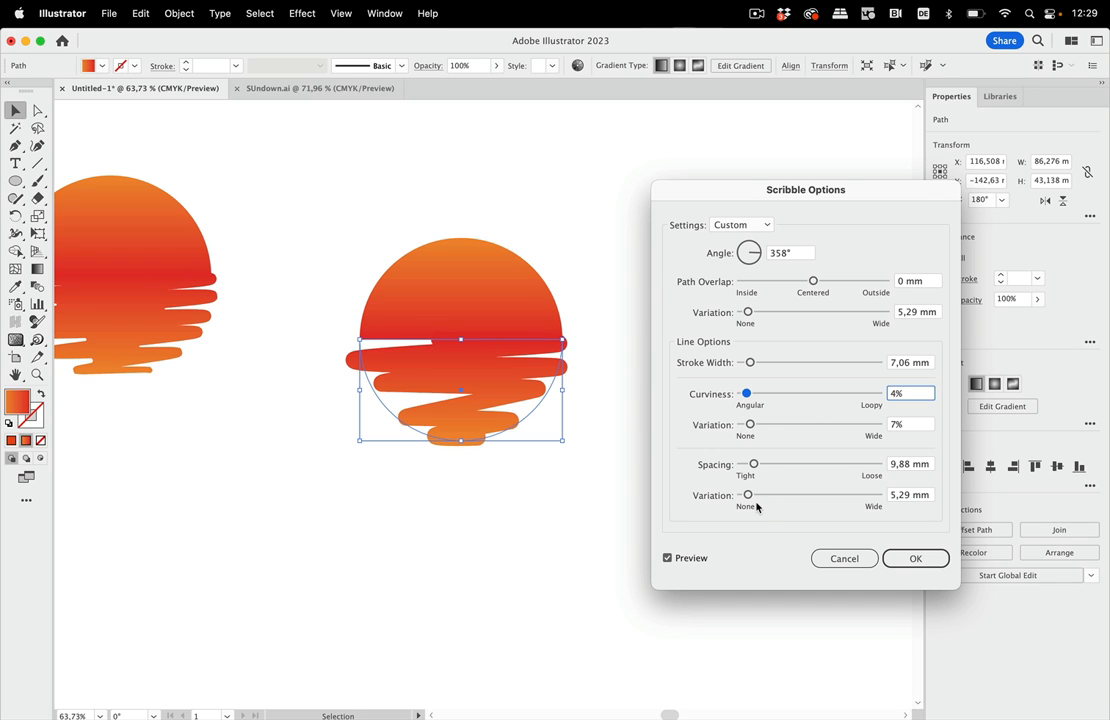
Set spacing 8.82 mm, spacing variation 3.88 mm, path overlap variation 5.29 mm and apply
left_click_drag(748, 494, 756, 494)
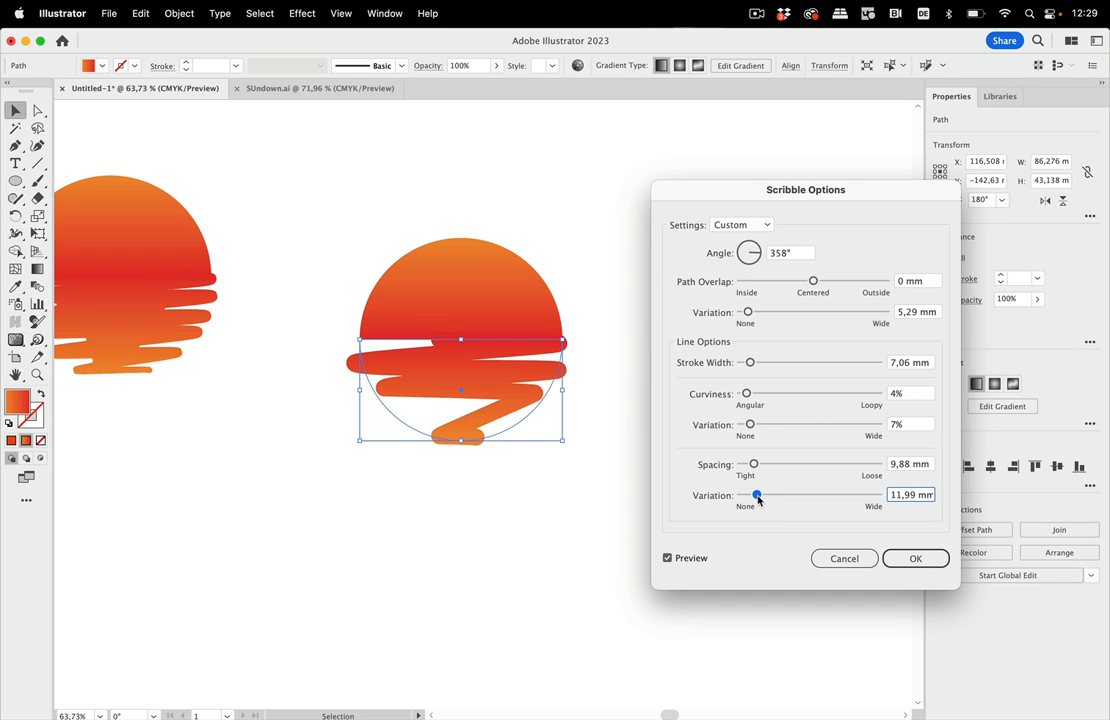
left_click_drag(756, 496, 744, 496)
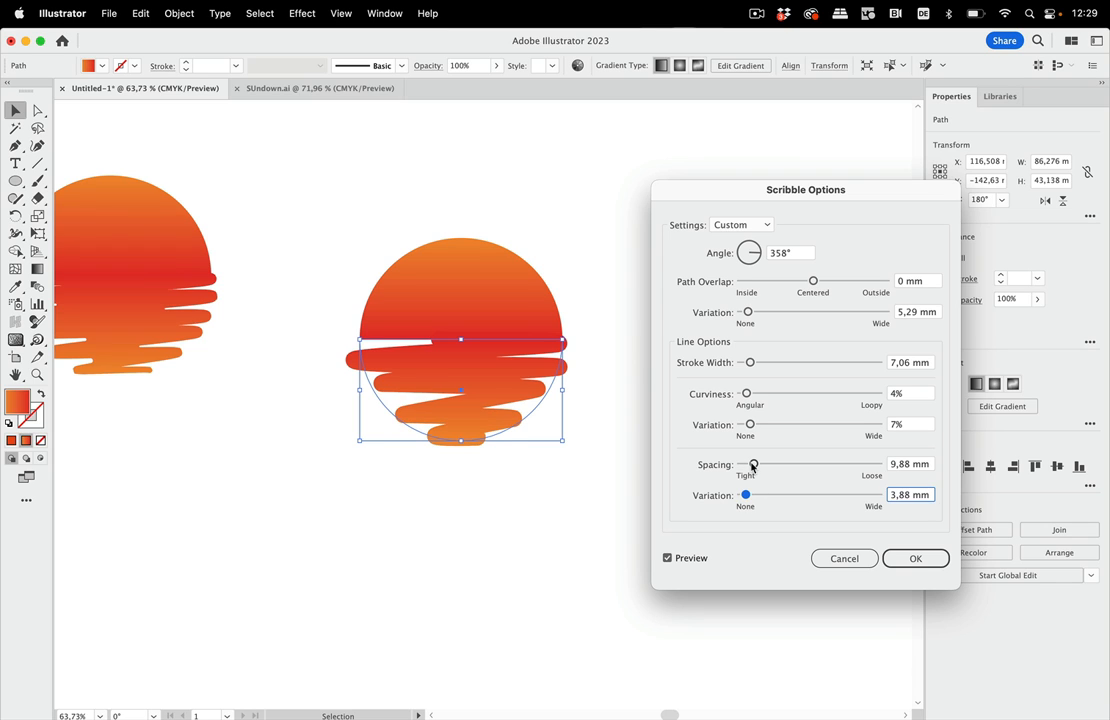
left_click_drag(752, 464, 752, 464)
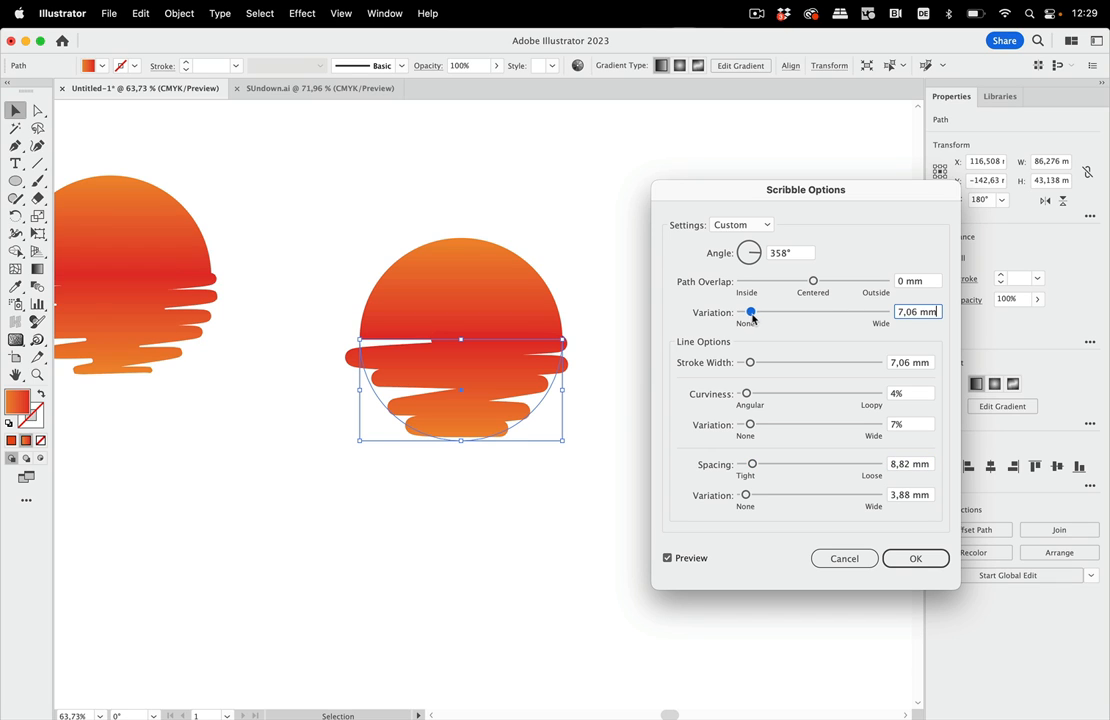
left_click_drag(752, 312, 744, 312)
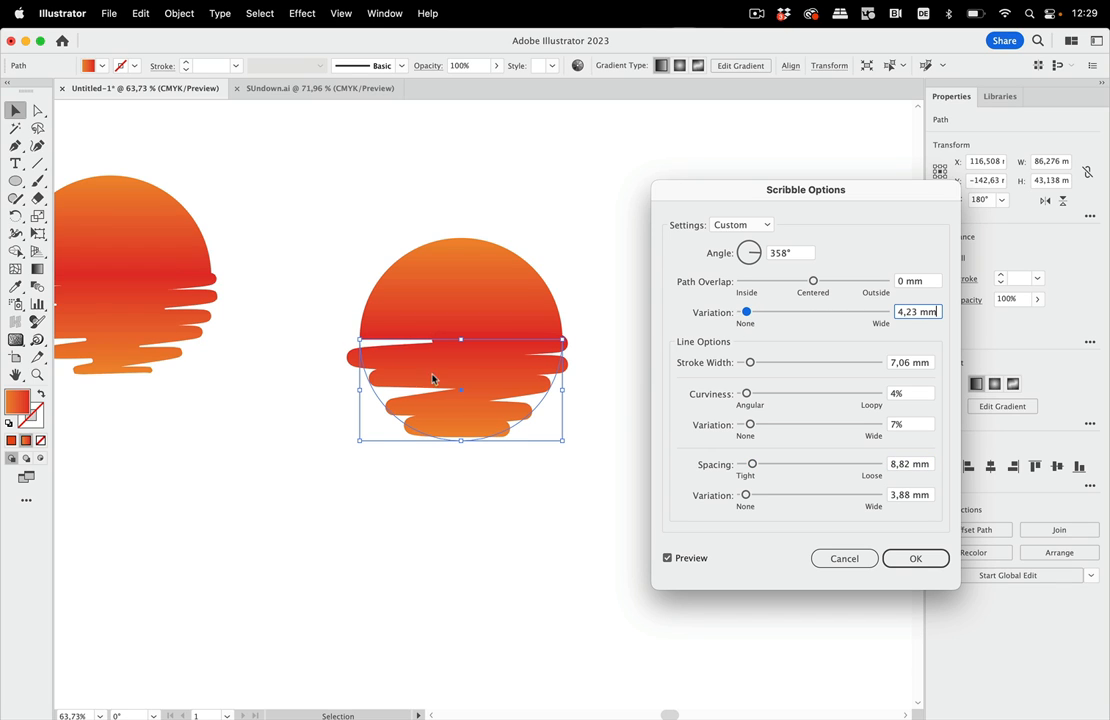
mouse_move(750, 322)
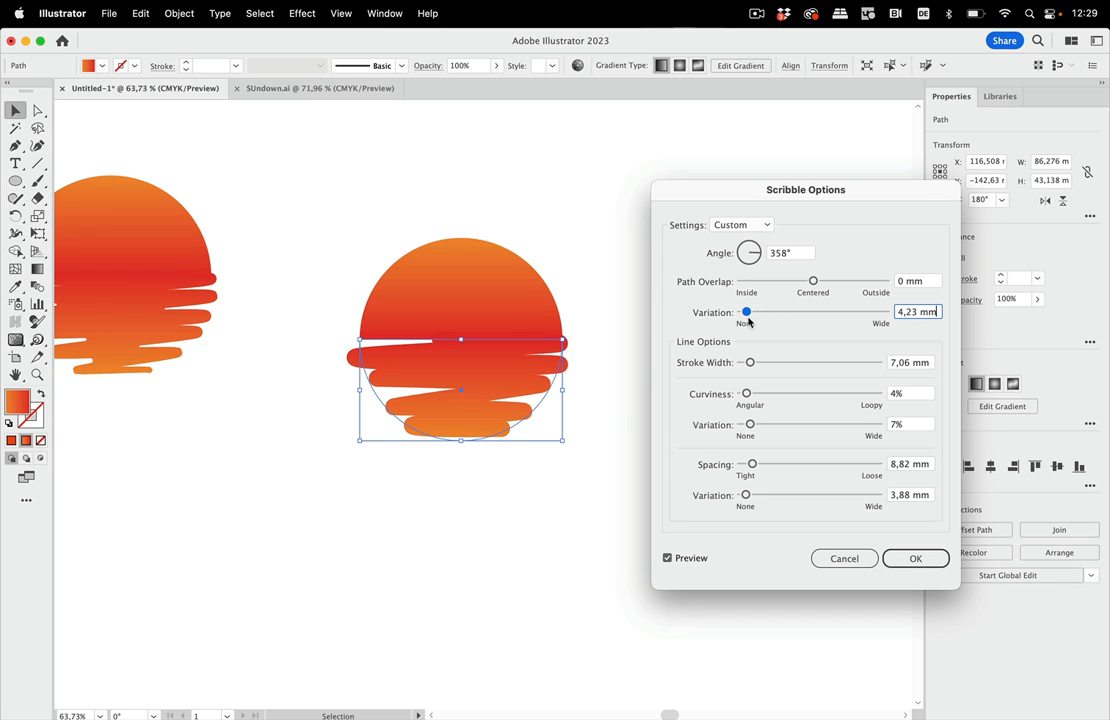
left_click_drag(744, 312, 748, 312)
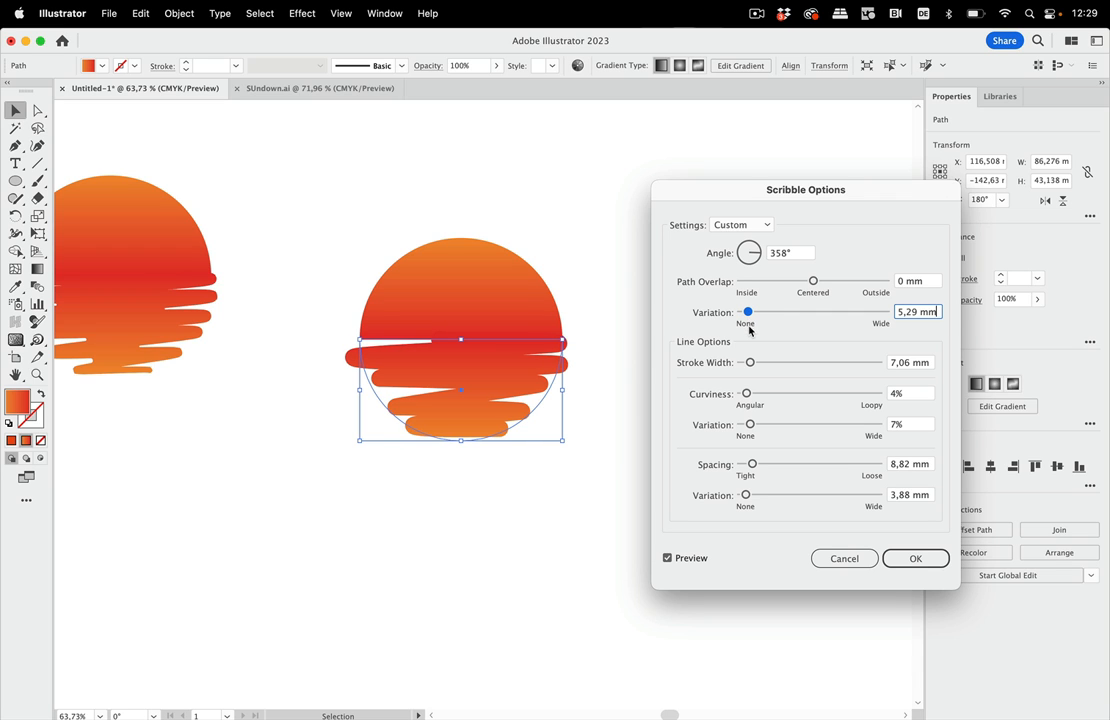
left_click(914, 558)
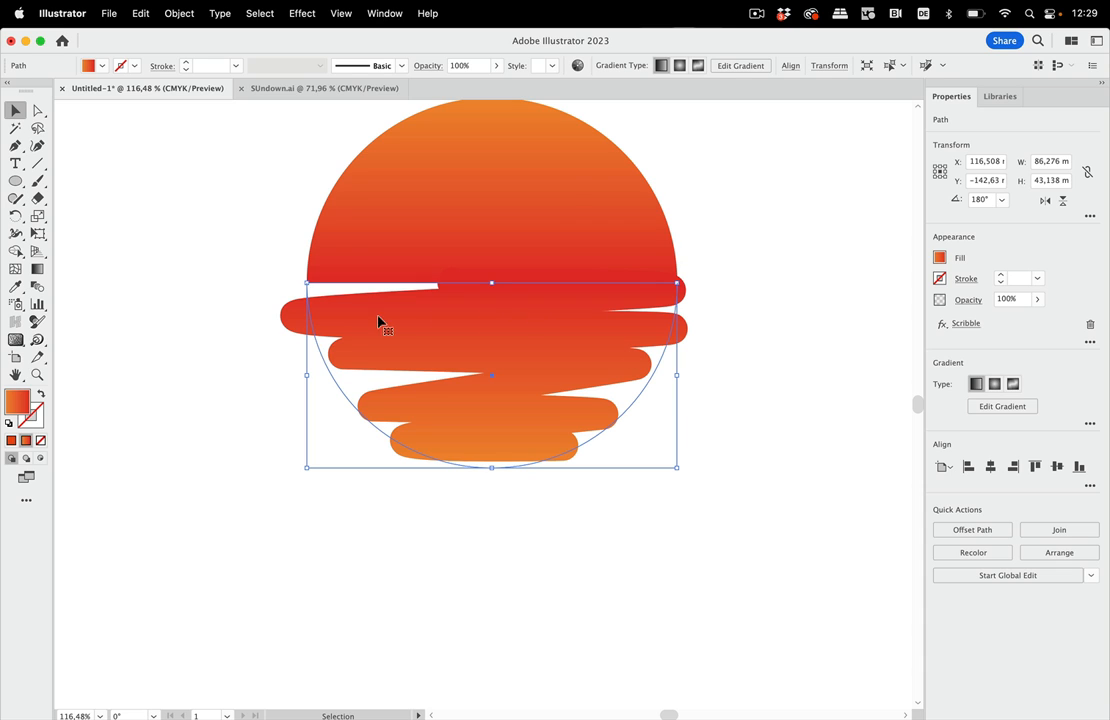
mouse_move(588, 394)
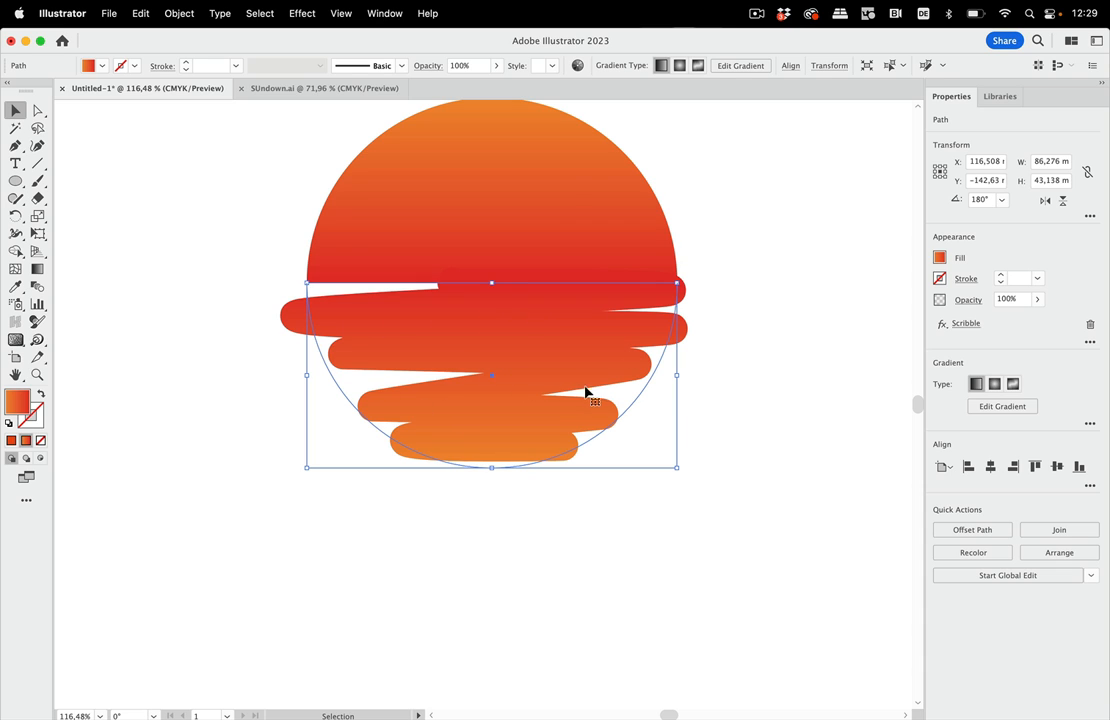
mouse_move(444, 310)
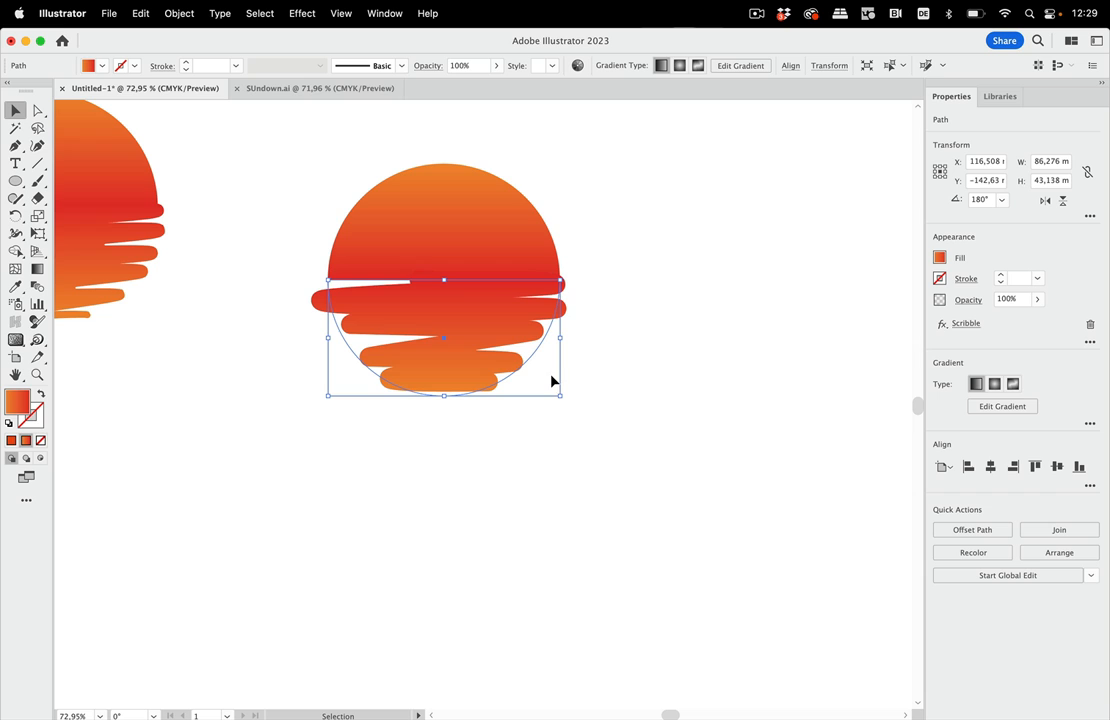
mouse_move(202, 52)
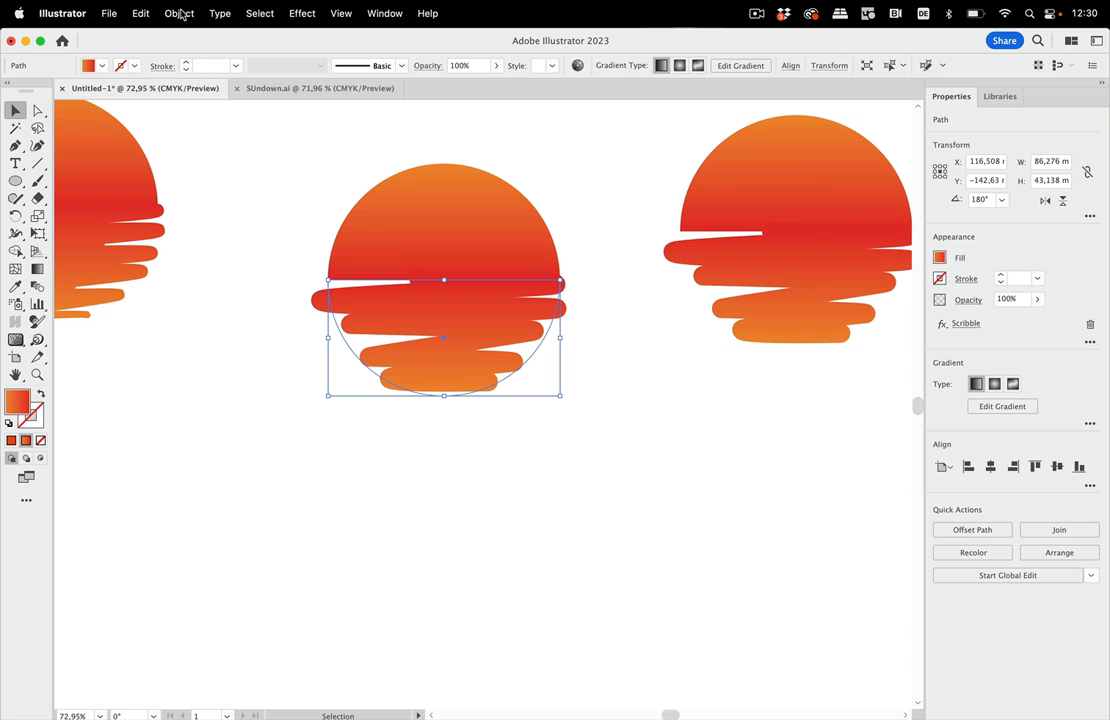
Deselect everything, toggle outline view and reselect the scribbled ripple below the sun
left_click(180, 12)
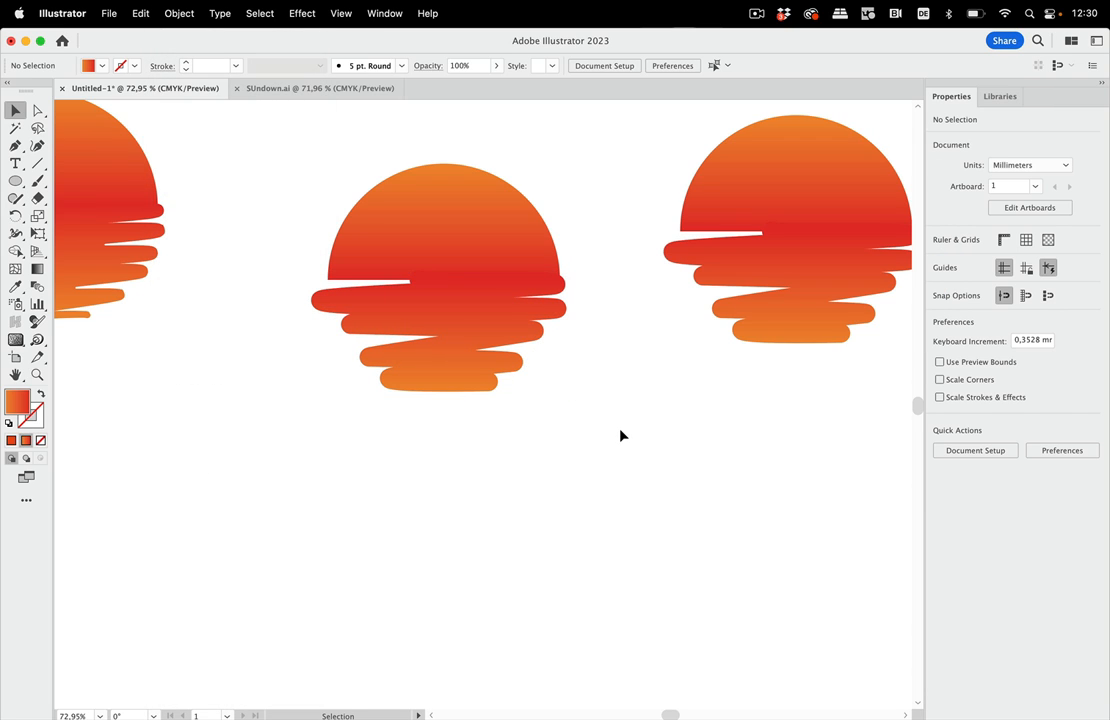
mouse_move(626, 432)
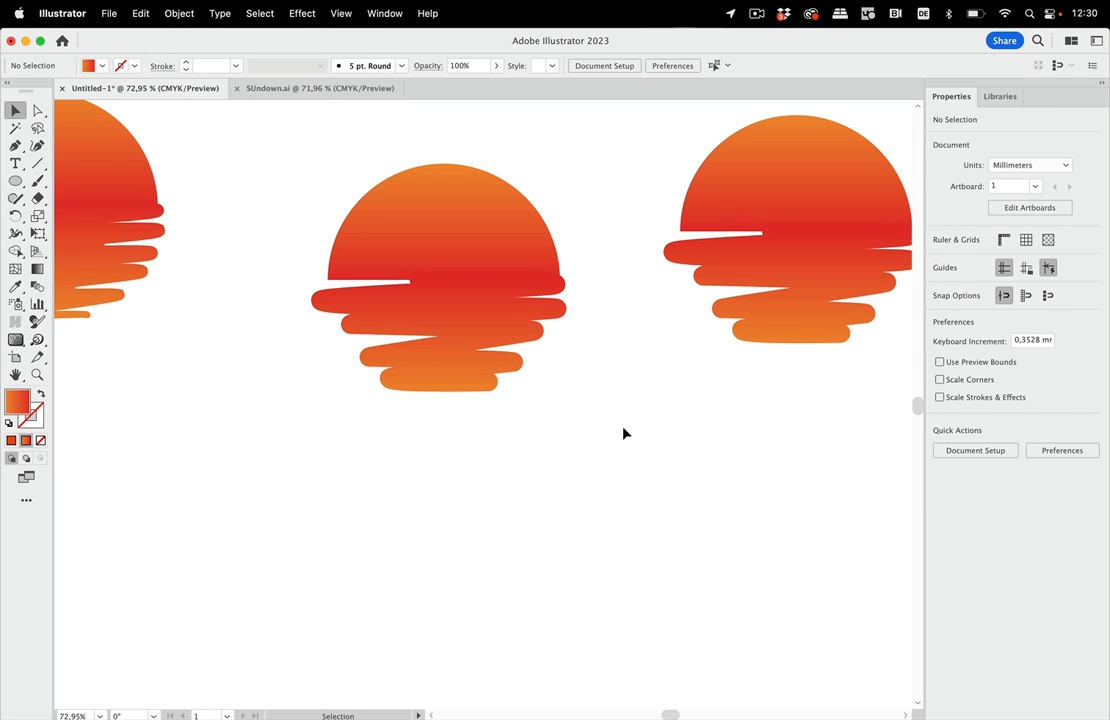
key("cmd+y")
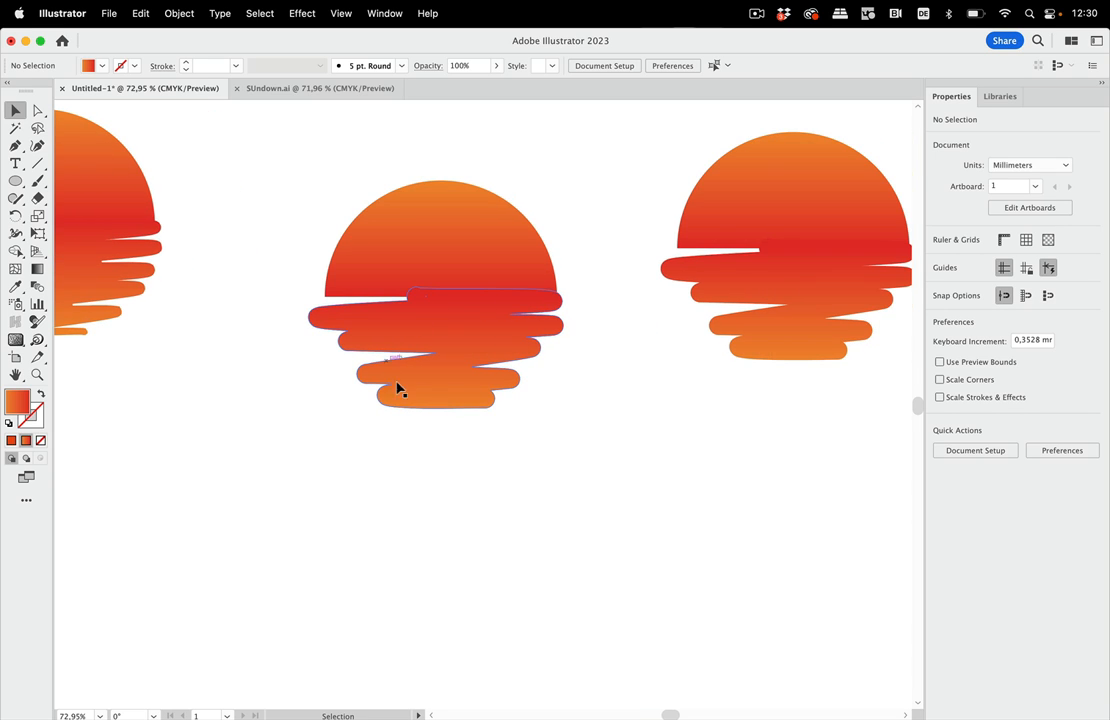
left_click(744, 408)
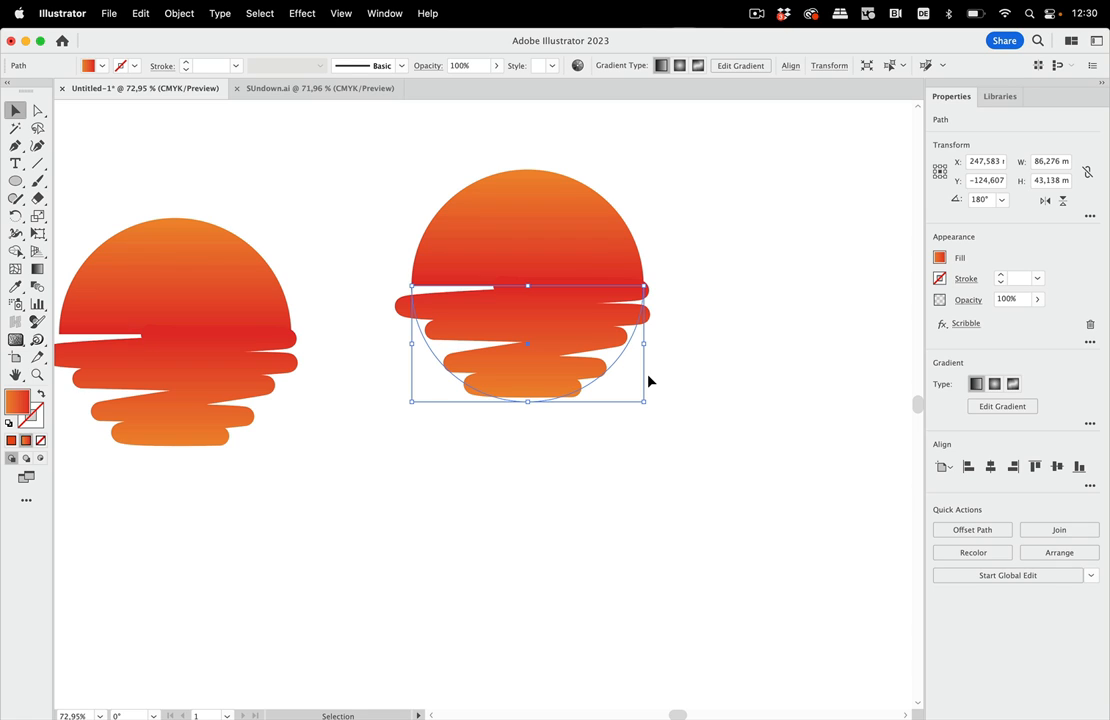
mouse_move(652, 382)
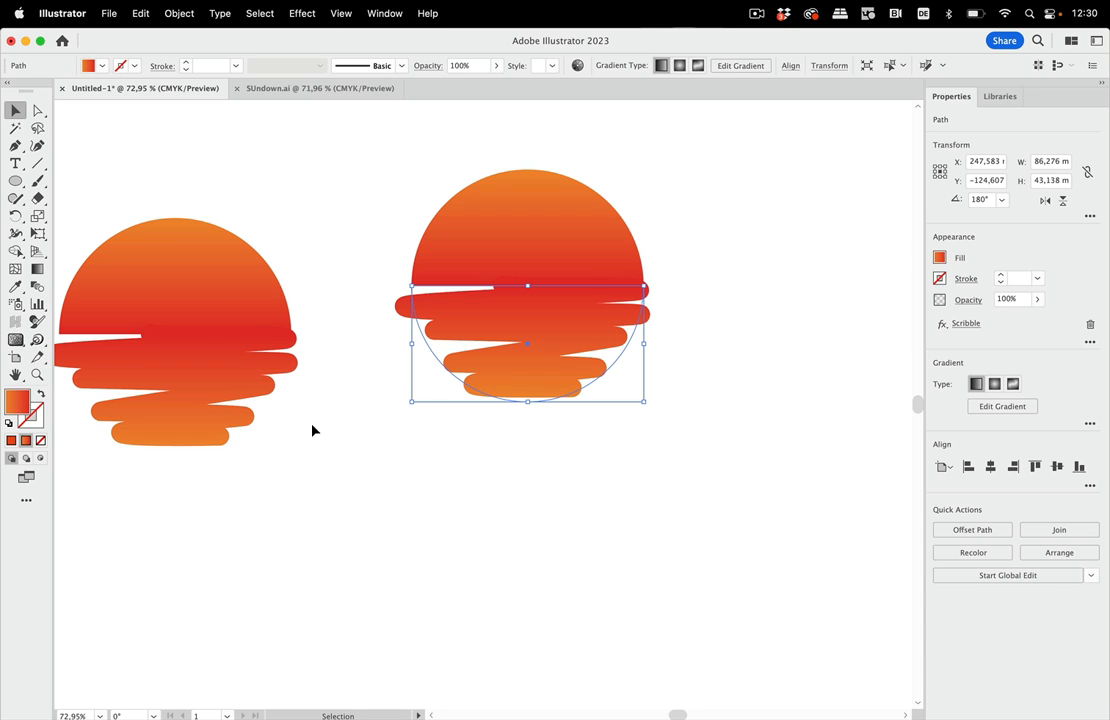
mouse_move(570, 350)
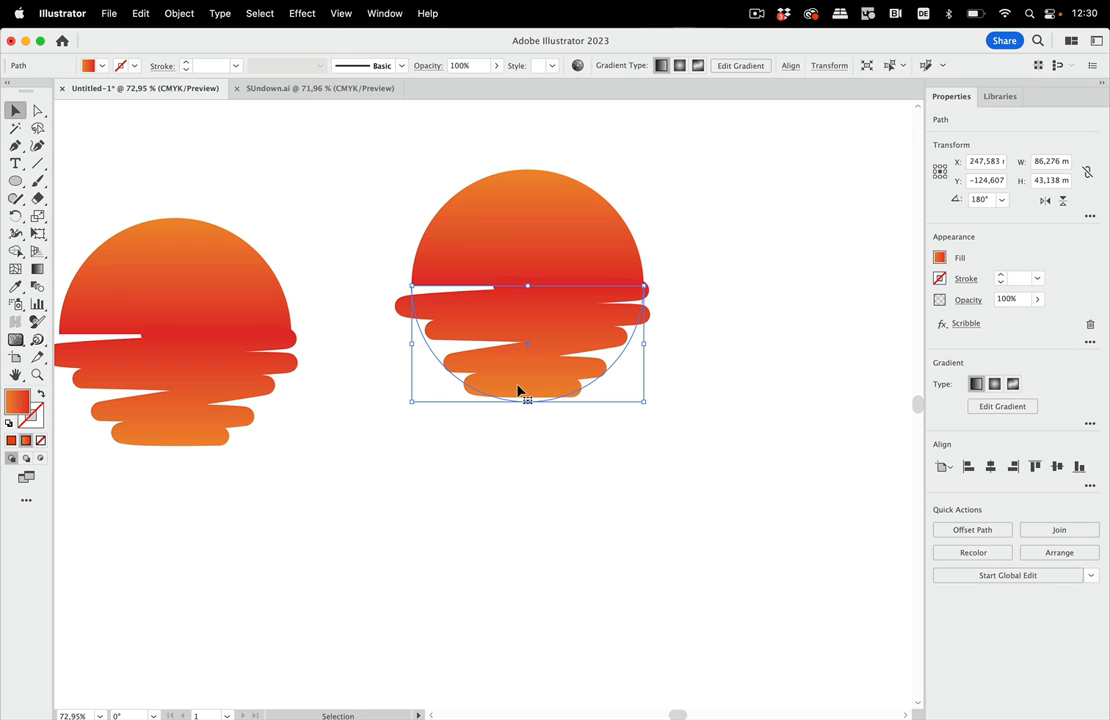
mouse_move(540, 356)
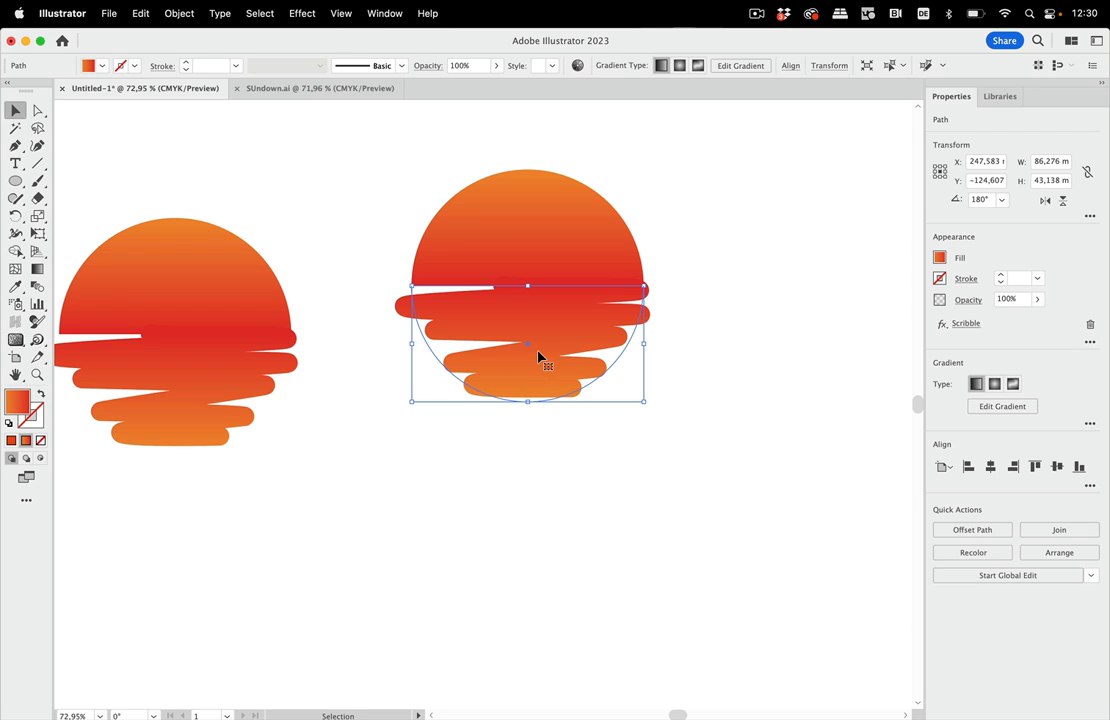
mouse_move(544, 344)
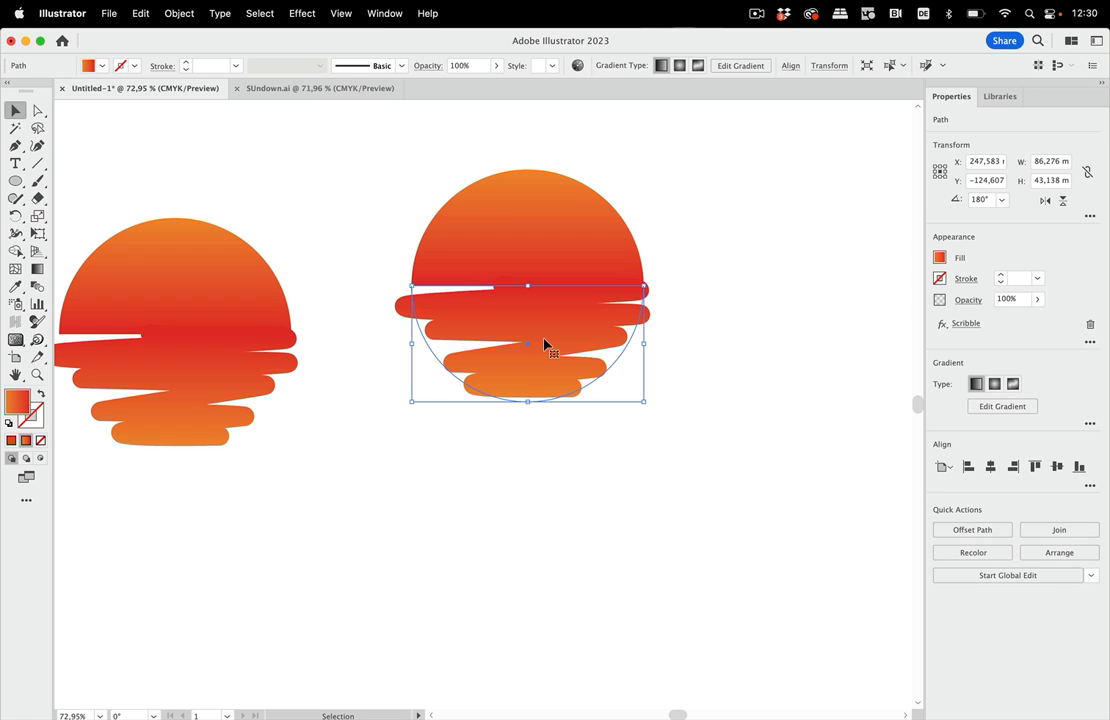
mouse_move(384, 184)
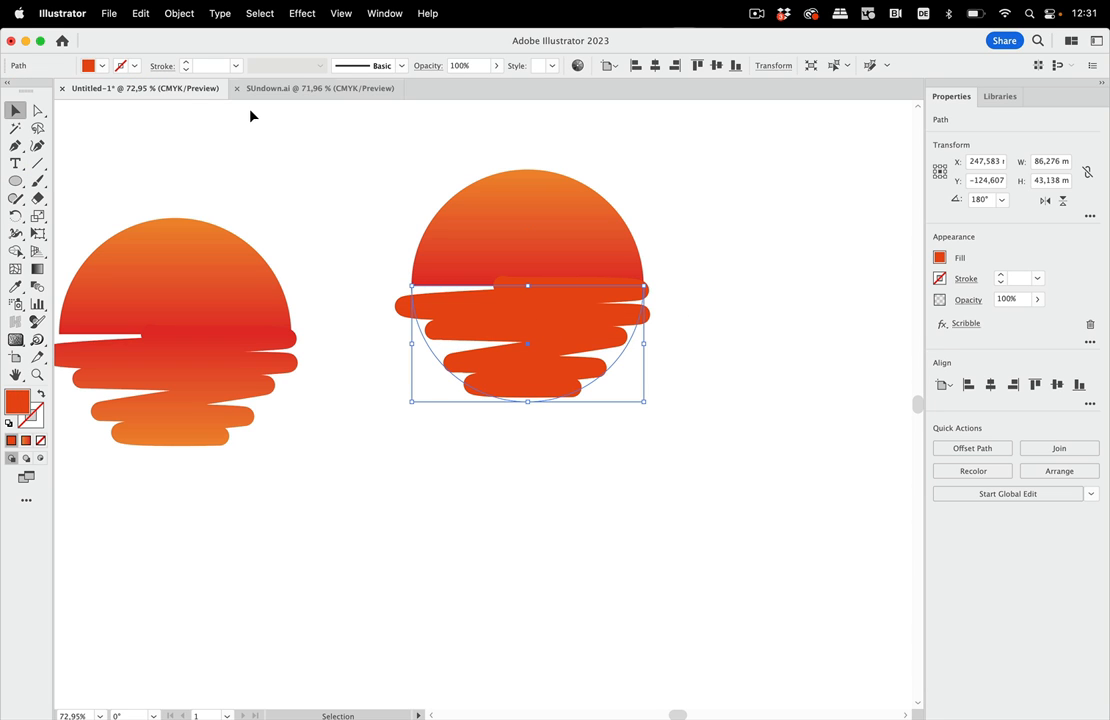
Expand the scribble ripple's appearance into real stroked paths
left_click(180, 12)
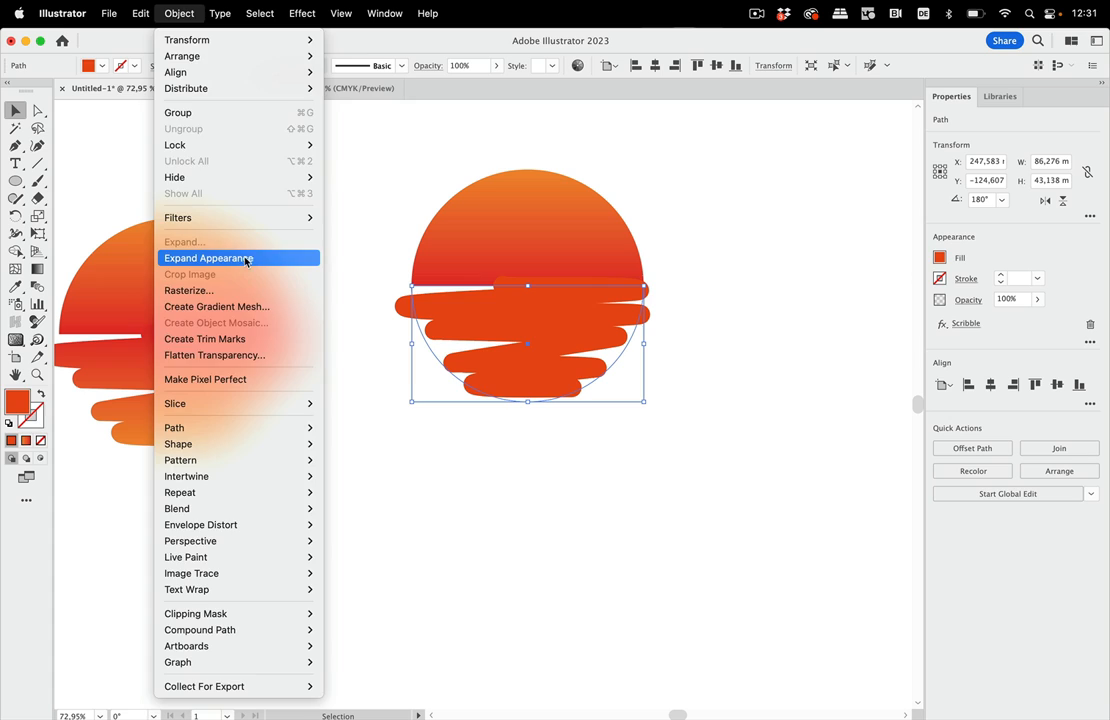
left_click(208, 258)
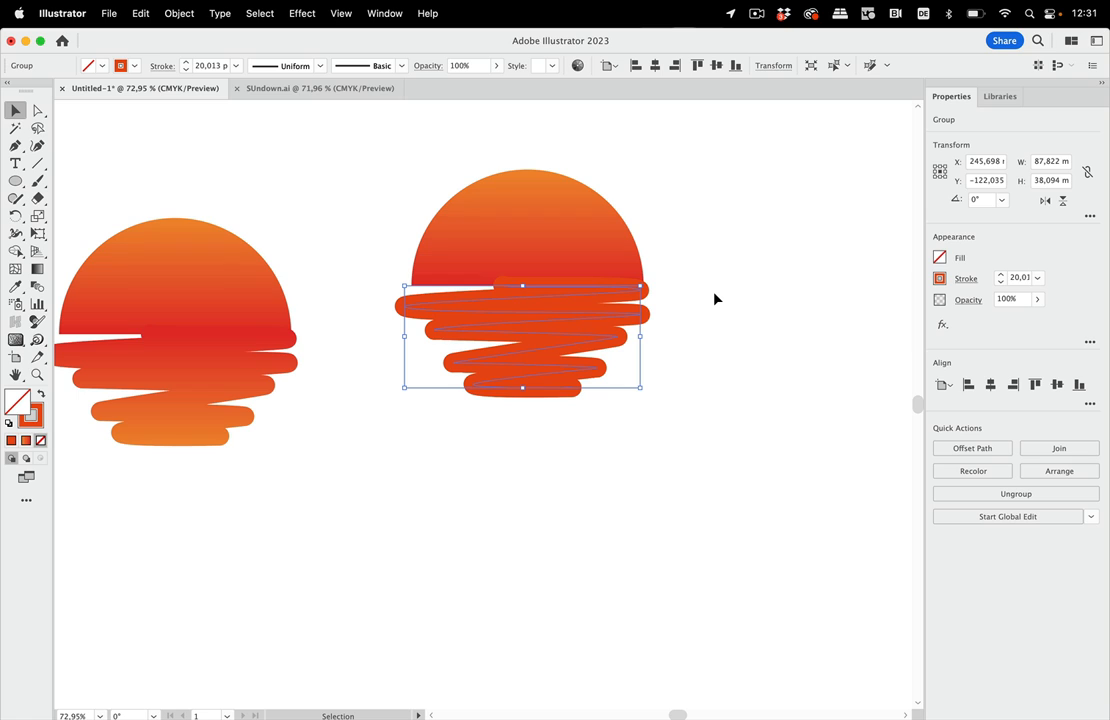
mouse_move(710, 290)
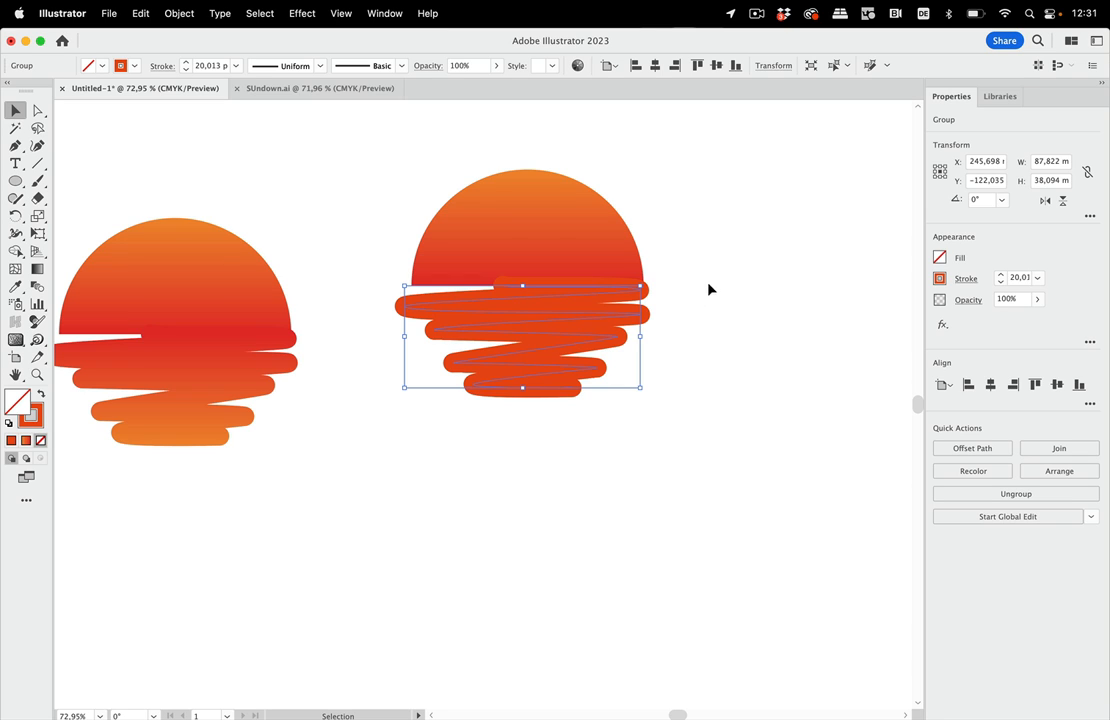
mouse_move(568, 420)
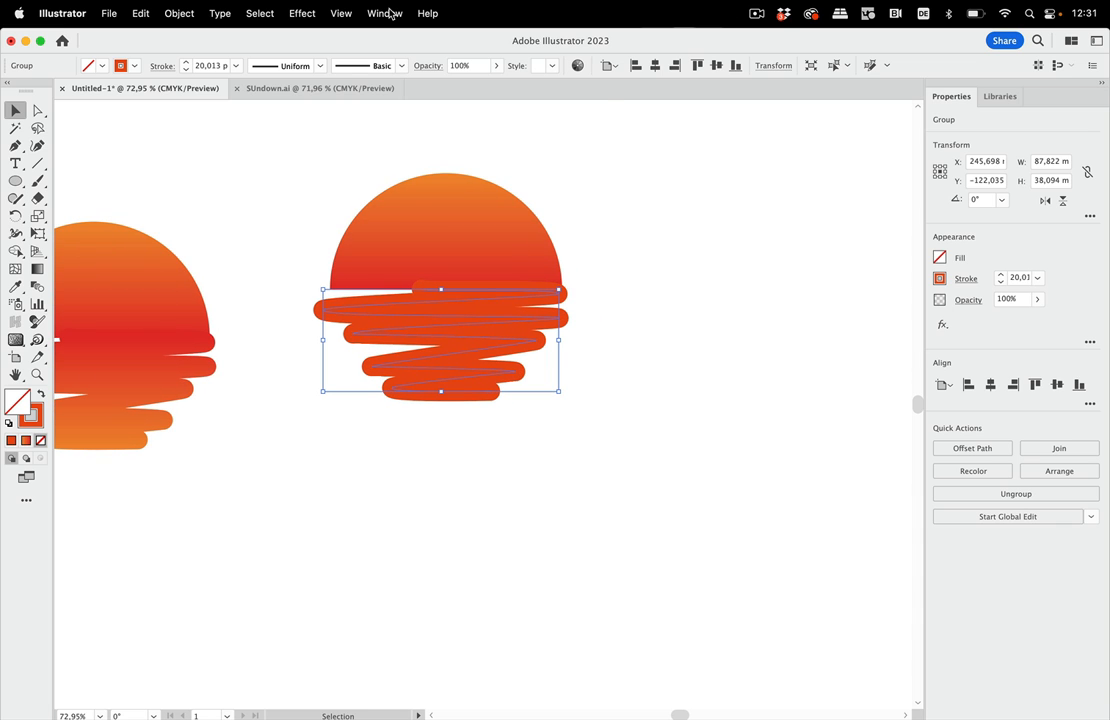
In the Layers panel, select the scribble path inside the expanded group for editing
left_click(384, 12)
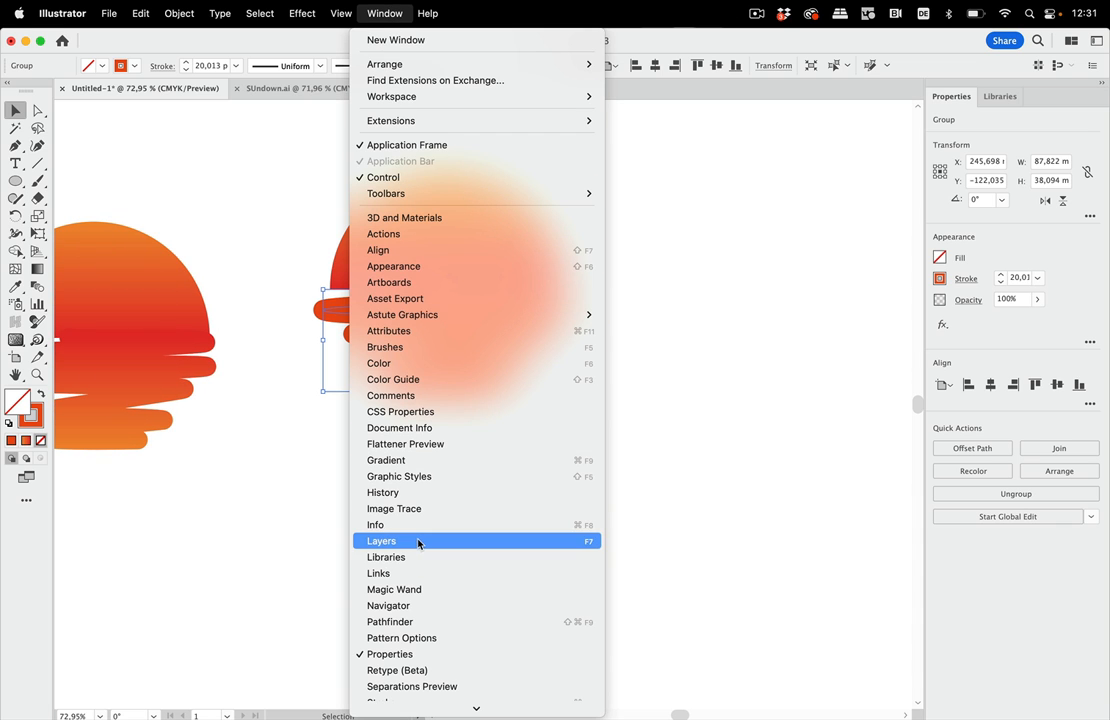
left_click(380, 540)
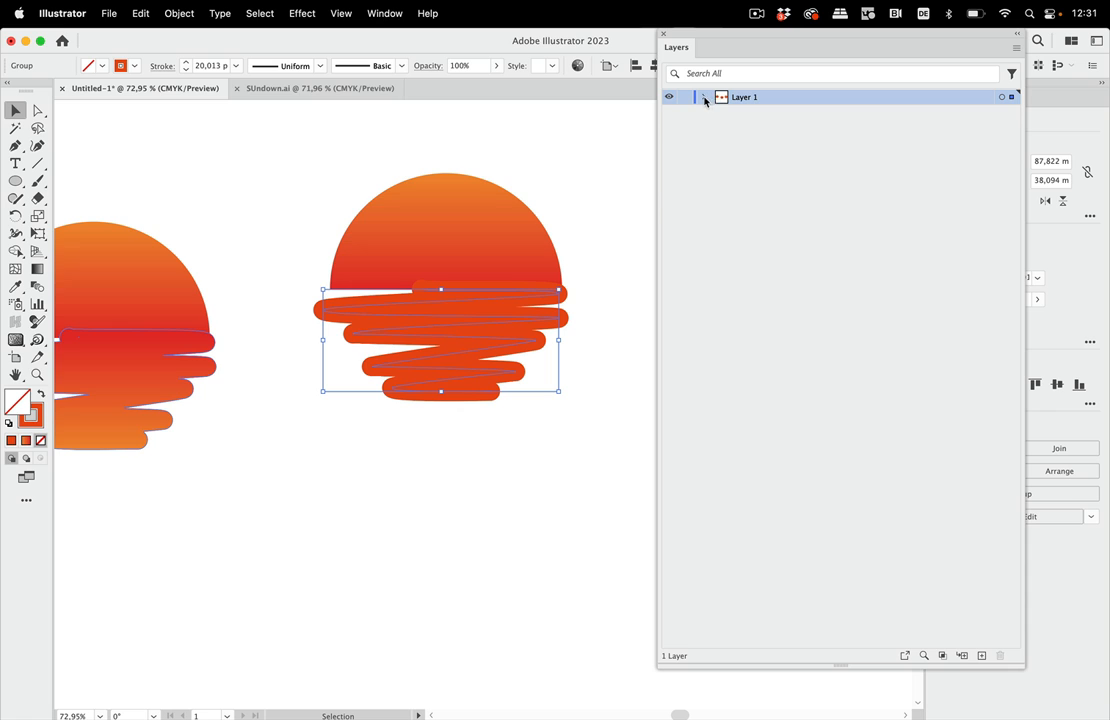
left_click(704, 96)
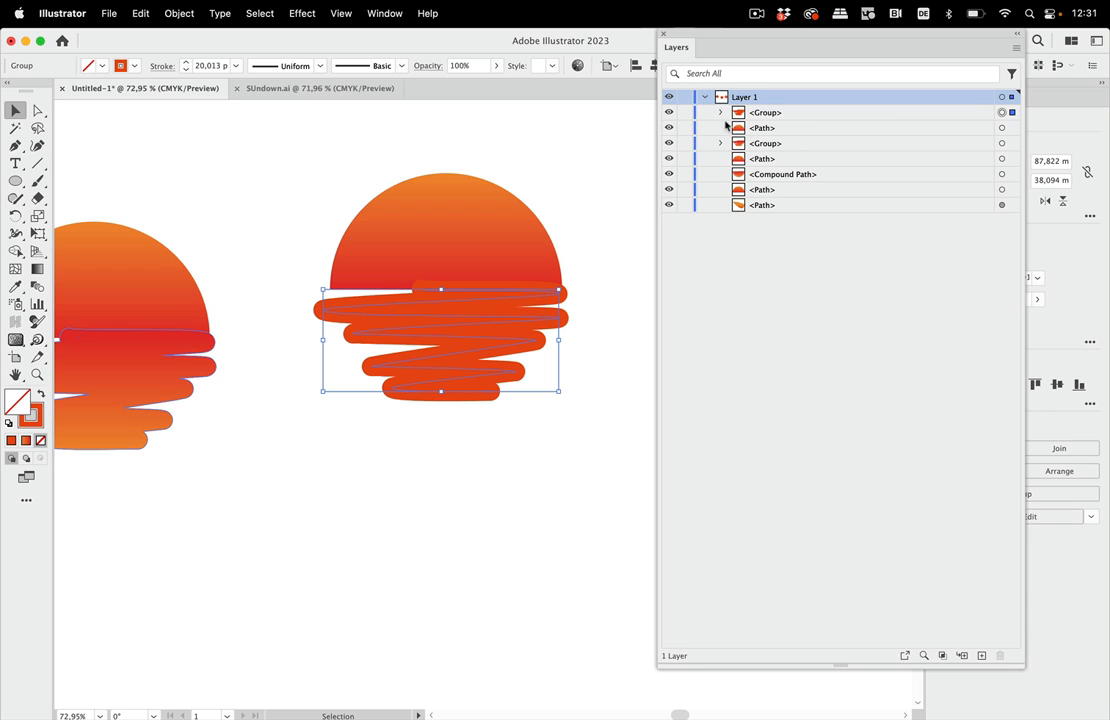
left_click(720, 112)
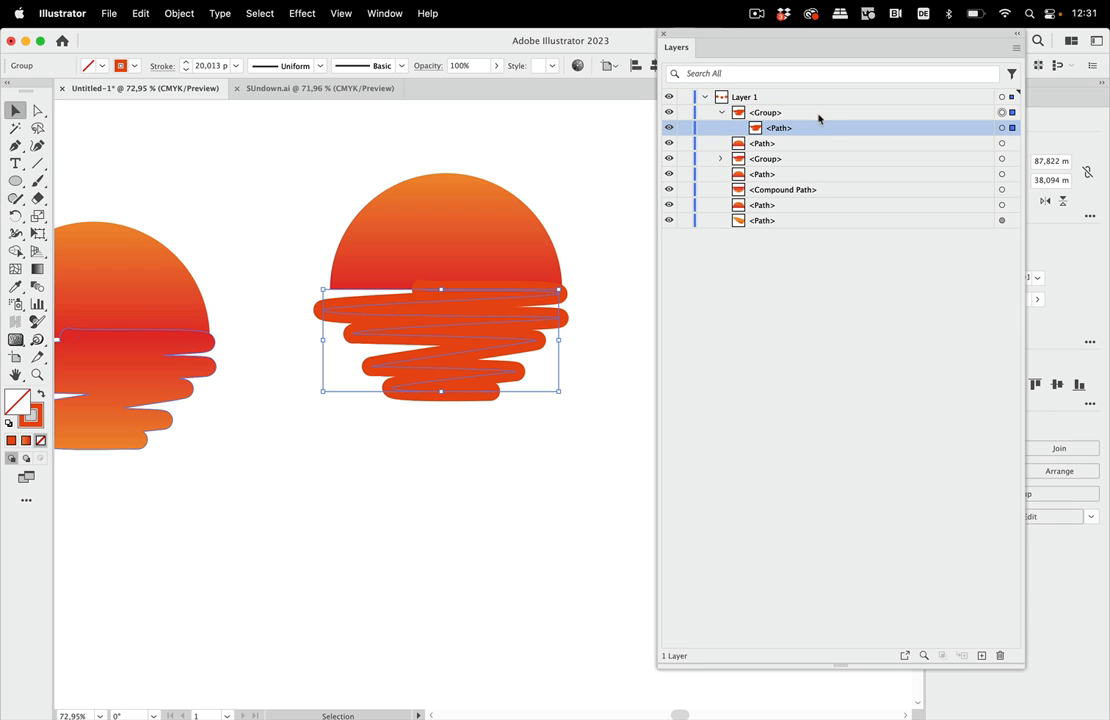
mouse_move(796, 112)
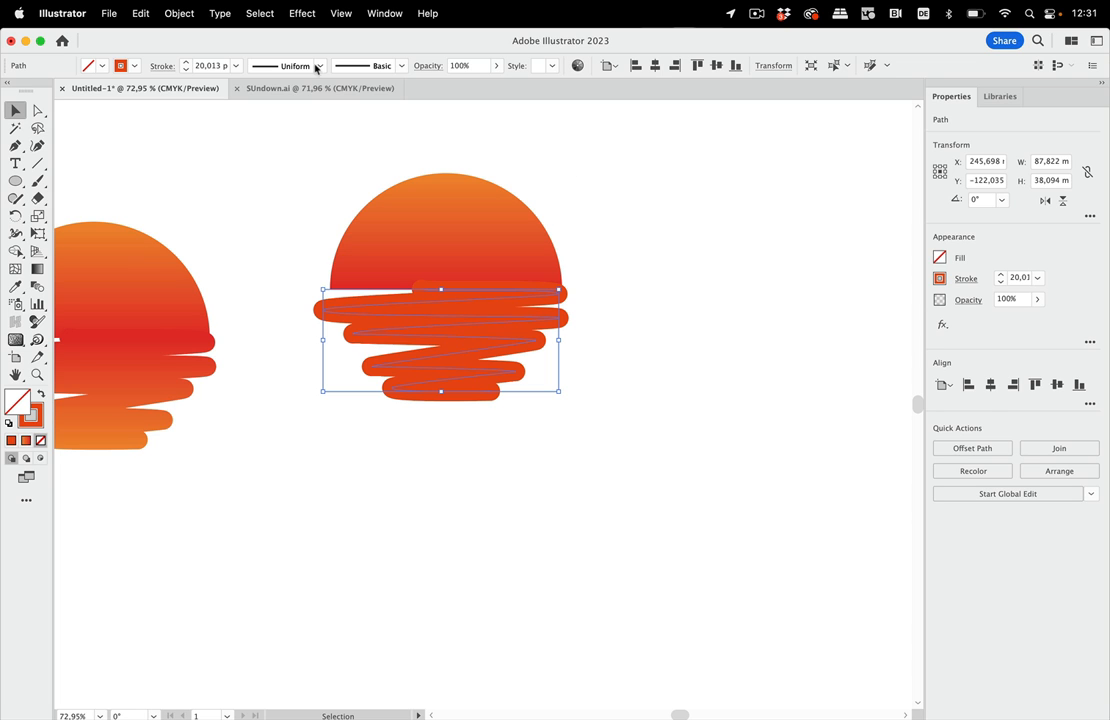
left_click(320, 66)
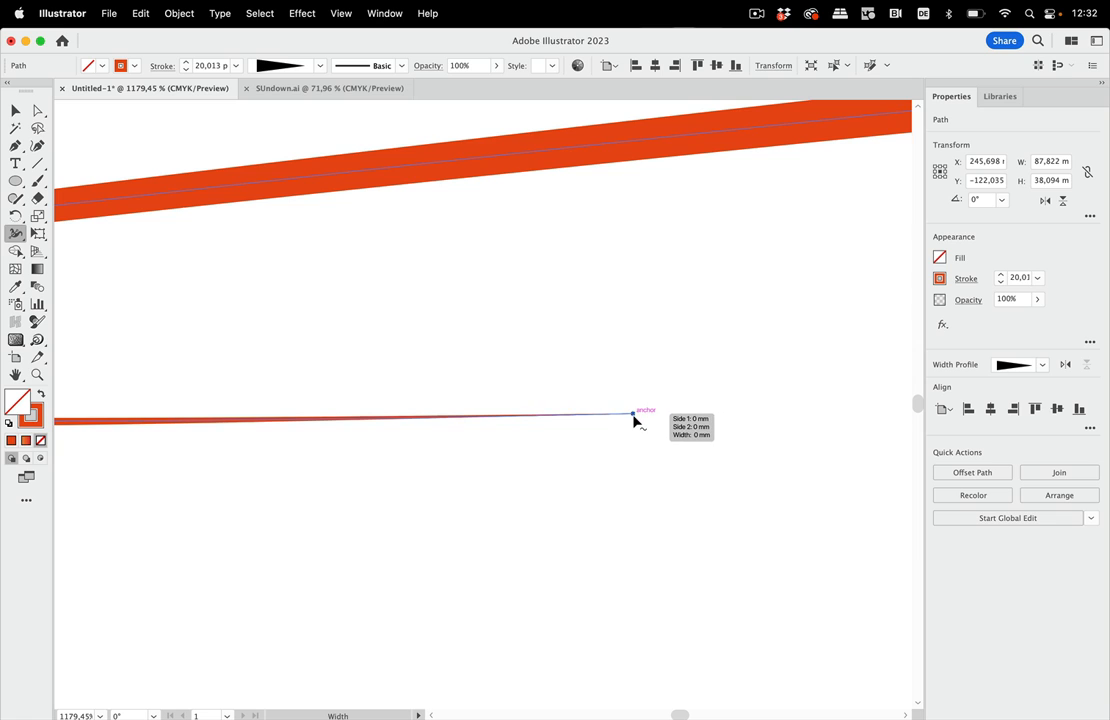
Enter exact Width Point Edit values for the ripple stroke's end point, totalling 4 mm
double_click(632, 418)
type("2")
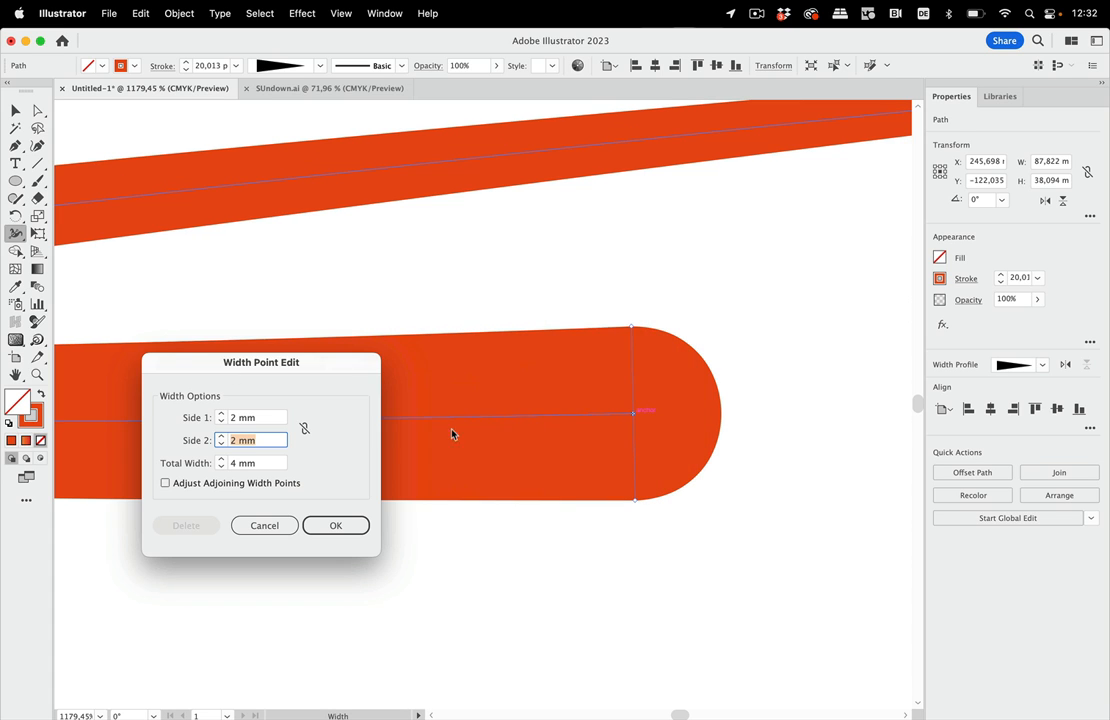
mouse_move(568, 396)
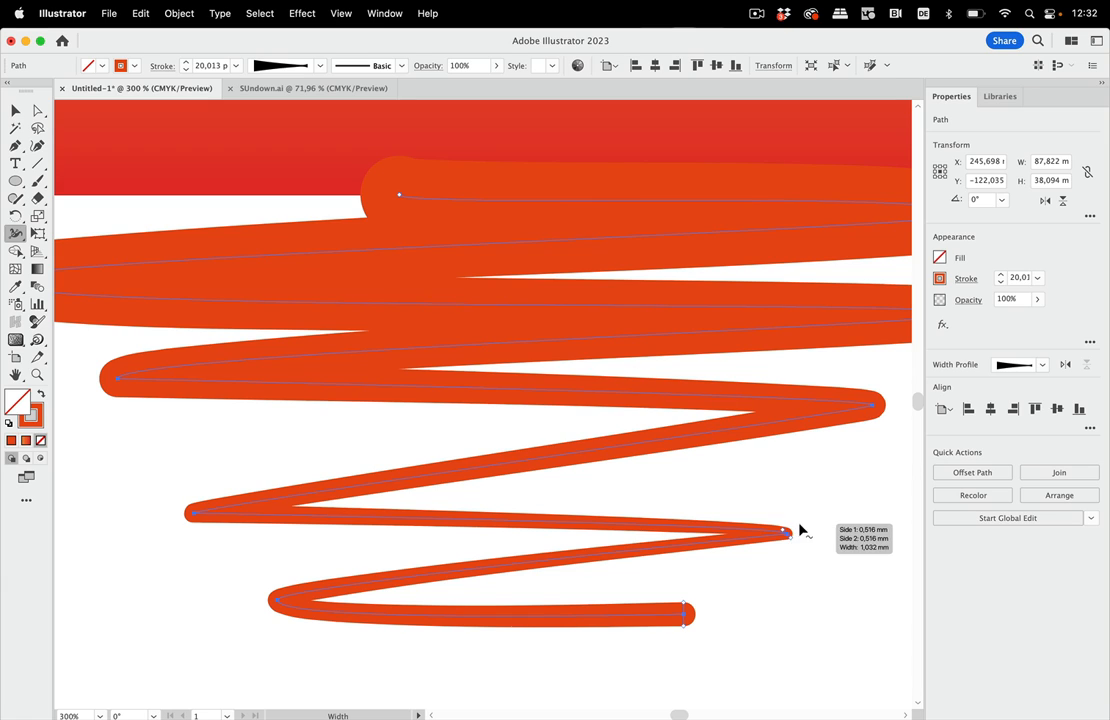
mouse_move(800, 540)
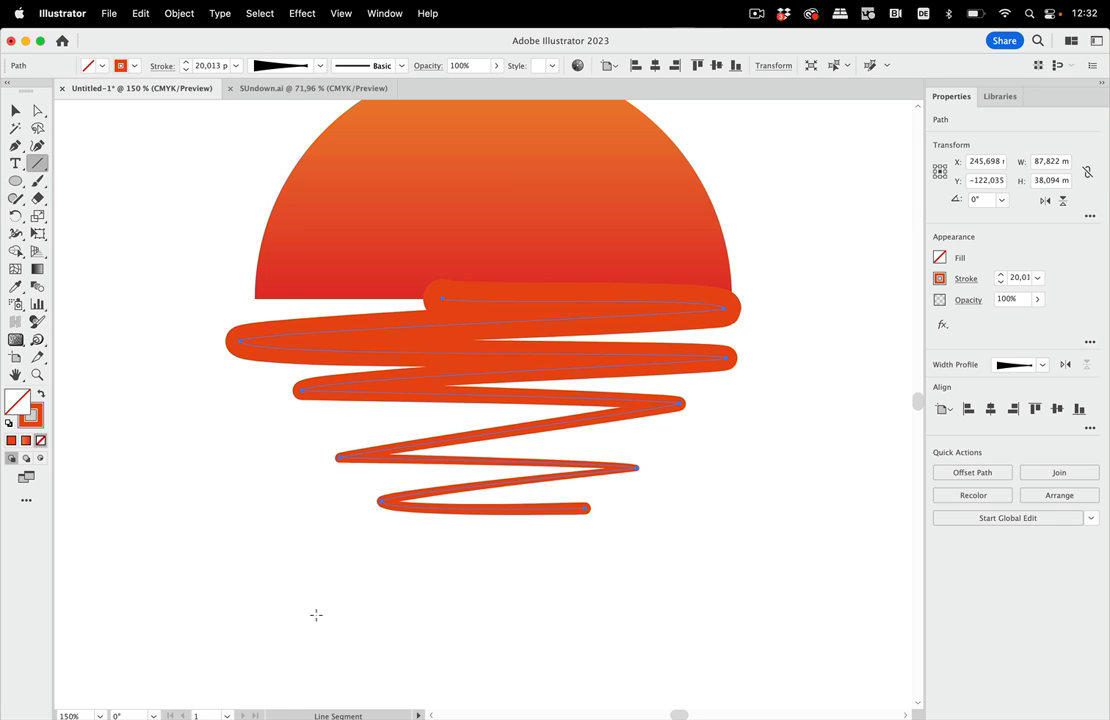
Draw a straight stroke below the scribble and taper it to a thin point with the Width tool
left_click_drag(358, 596, 572, 596)
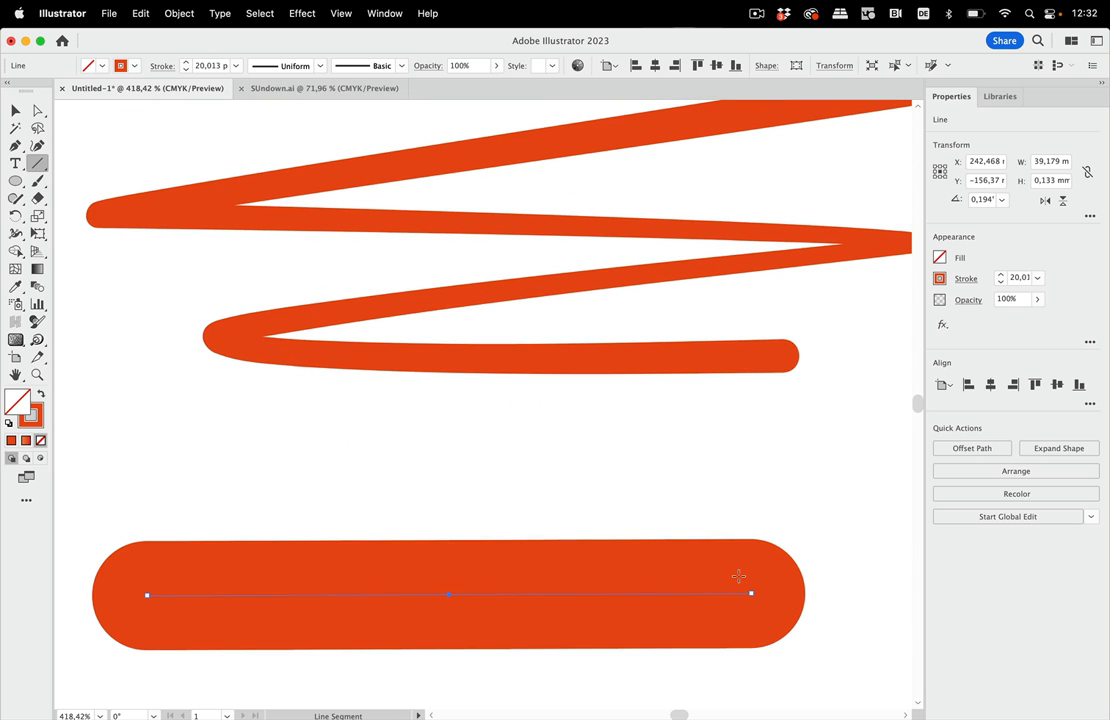
left_click(16, 232)
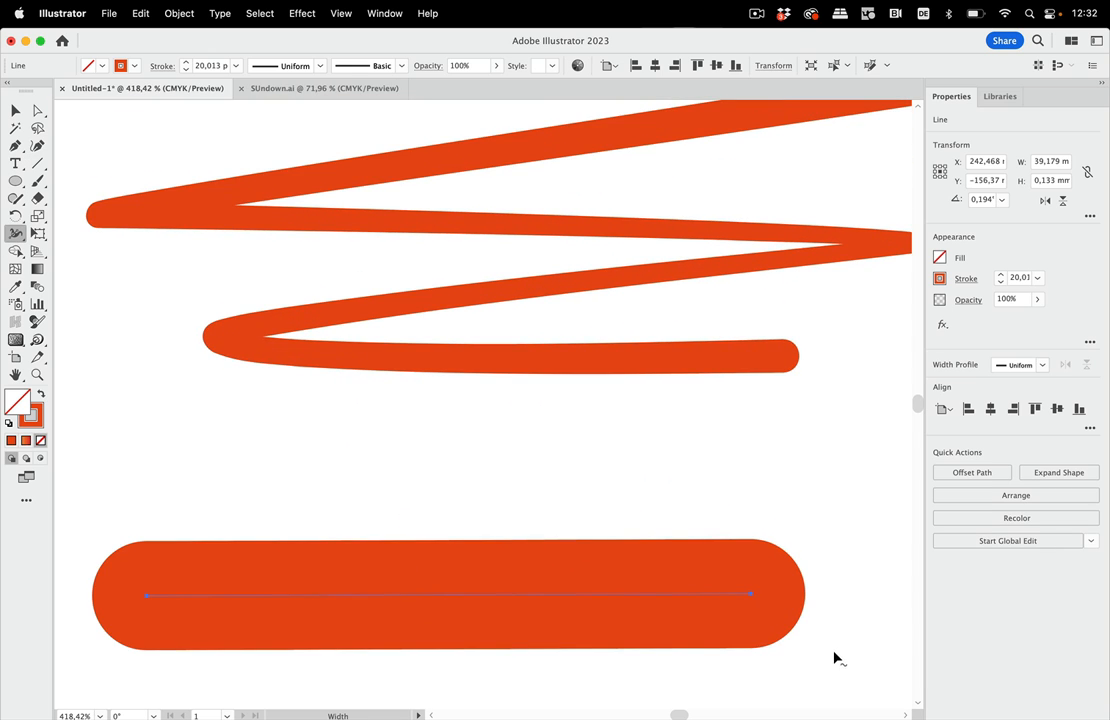
left_click_drag(752, 596, 752, 590)
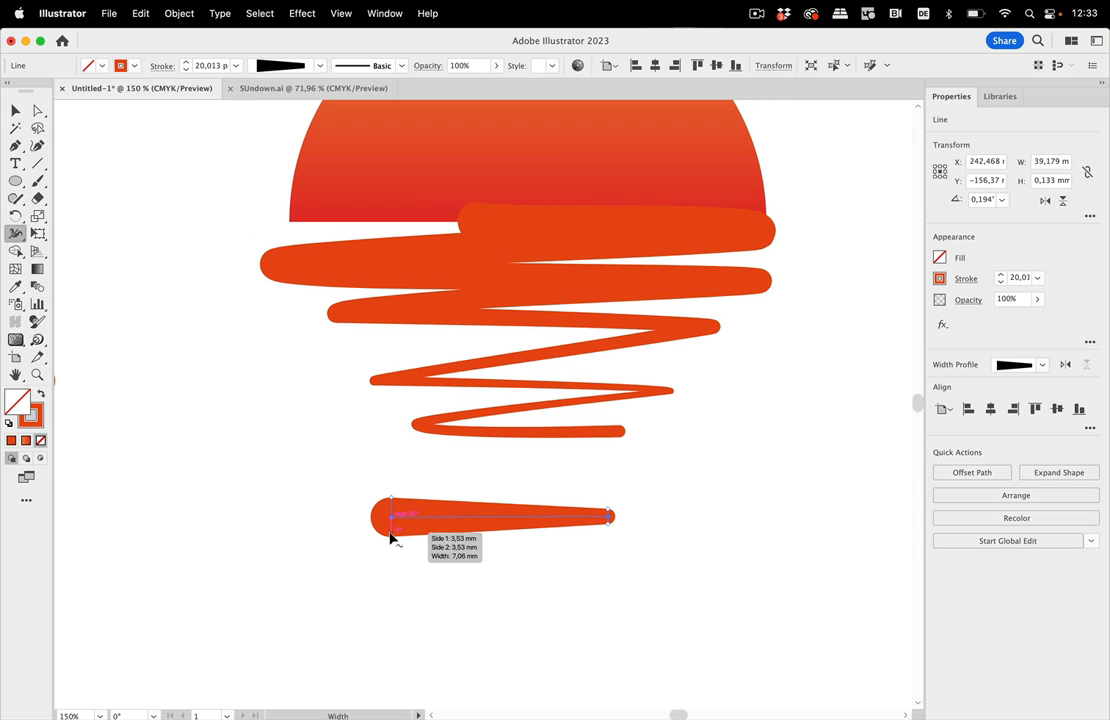
left_click_drag(392, 532, 392, 520)
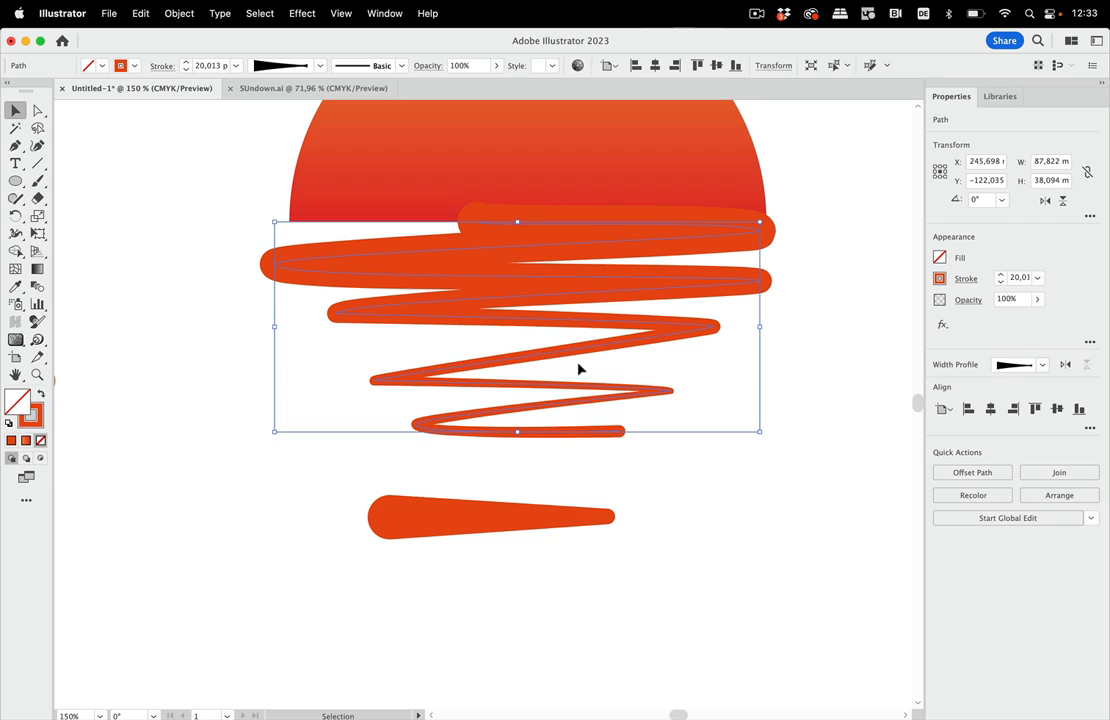
mouse_move(16, 288)
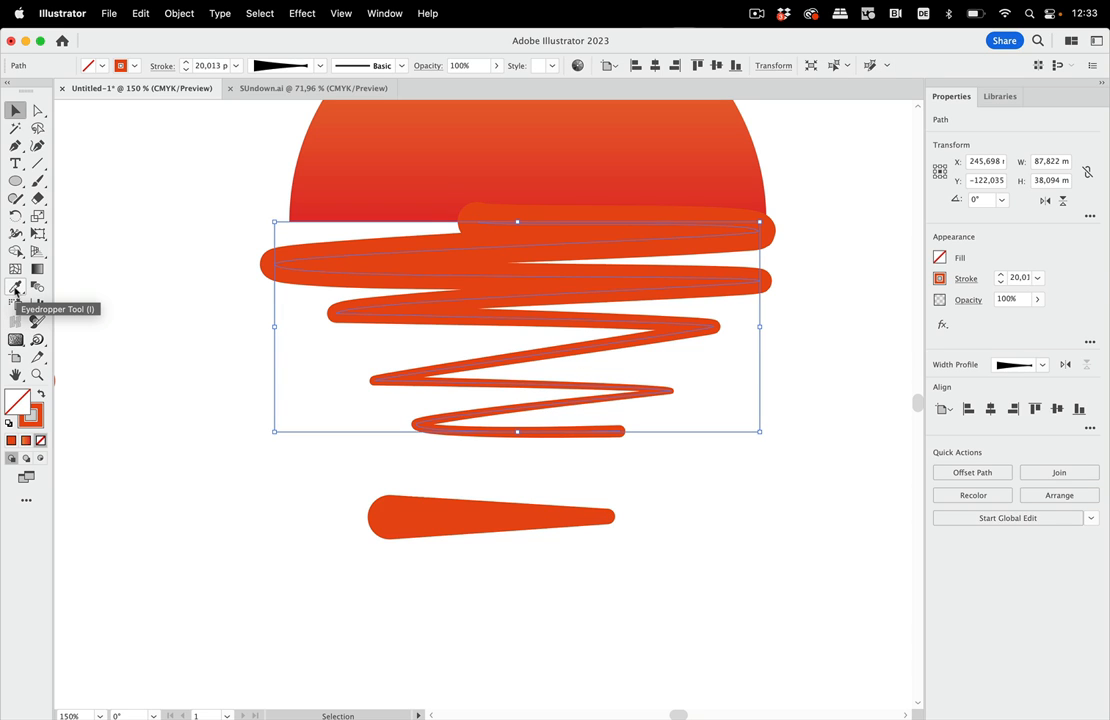
Set Eyedropper sampling options, then copy the short stroke's tapered width onto the scribble ripple
double_click(16, 288)
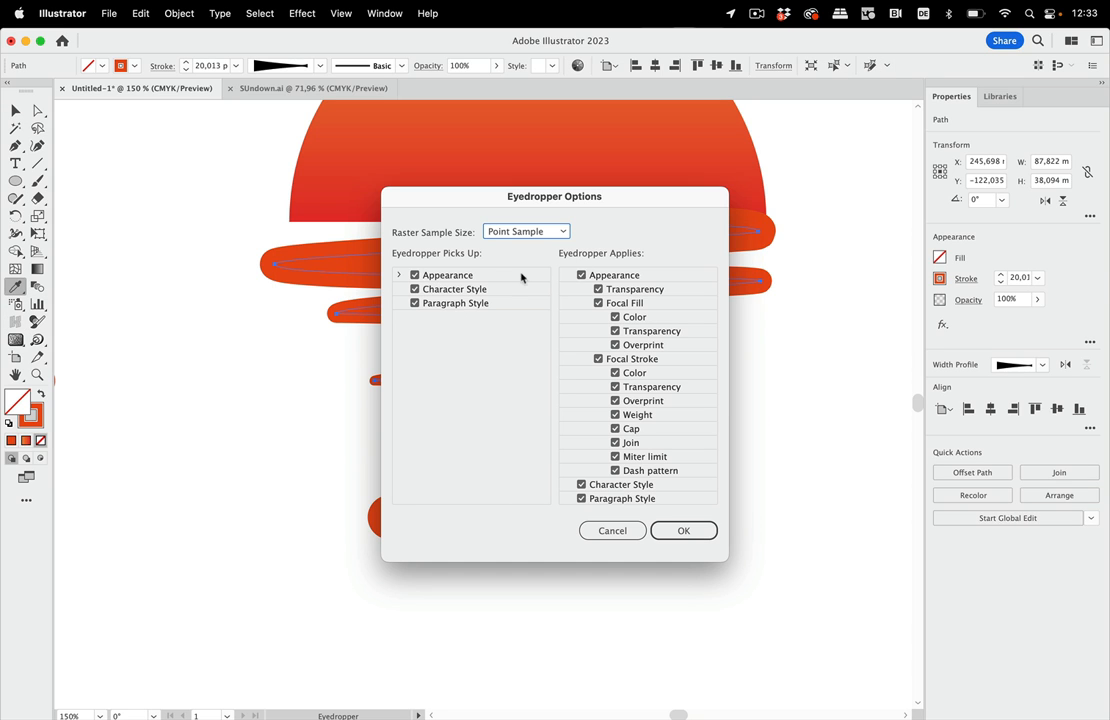
left_click(564, 274)
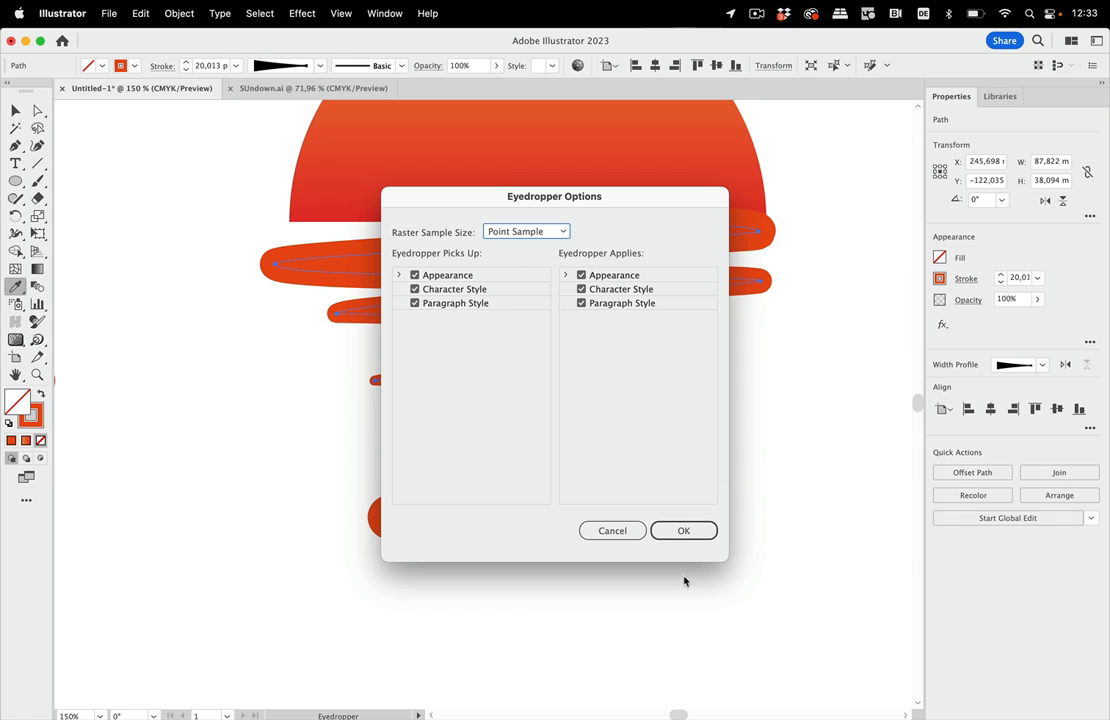
left_click(684, 530)
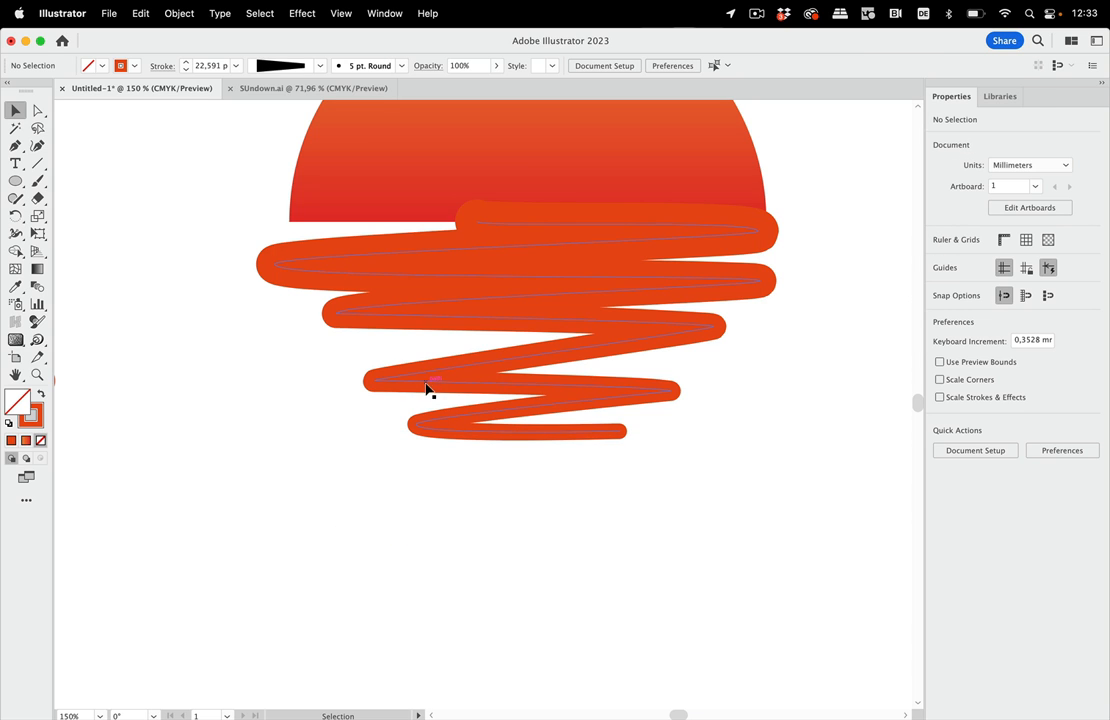
left_click(428, 388)
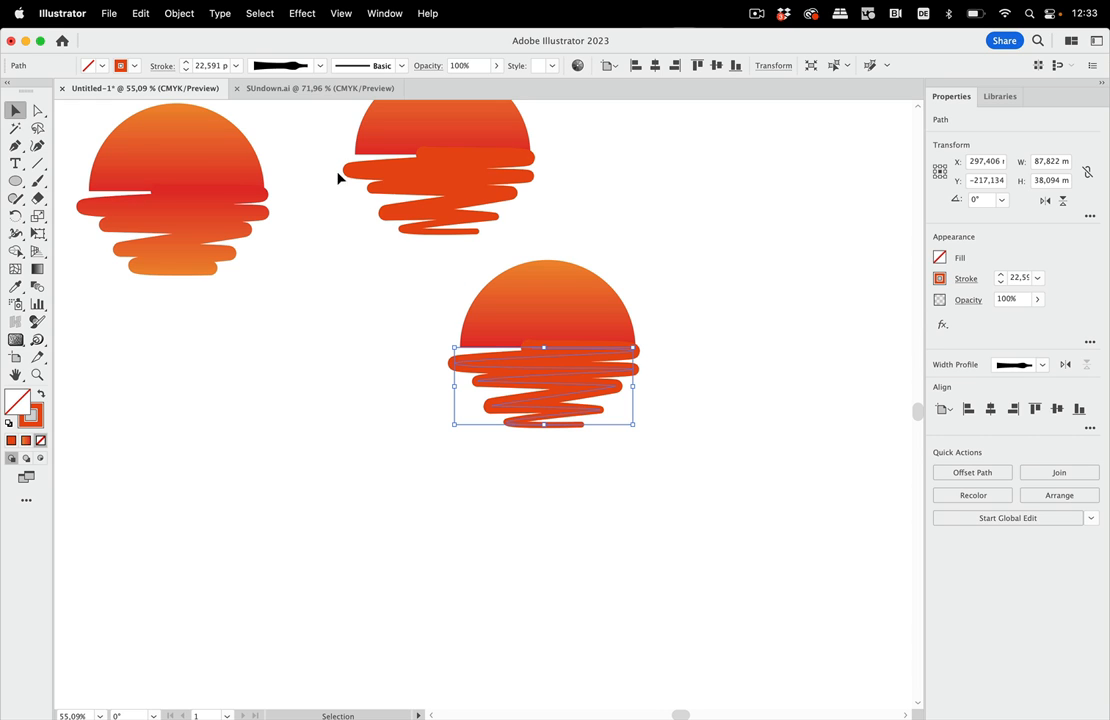
Convert the tapered scribble stroke into a filled outline via Object > Path > Outline Stroke
left_click(180, 12)
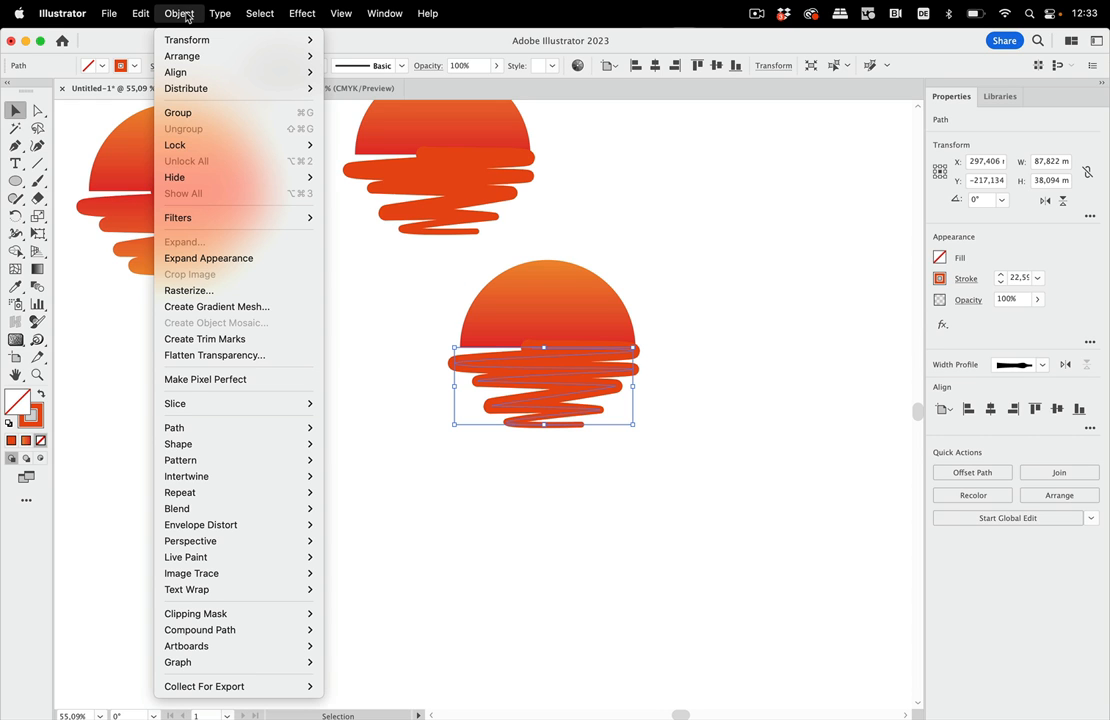
mouse_move(174, 428)
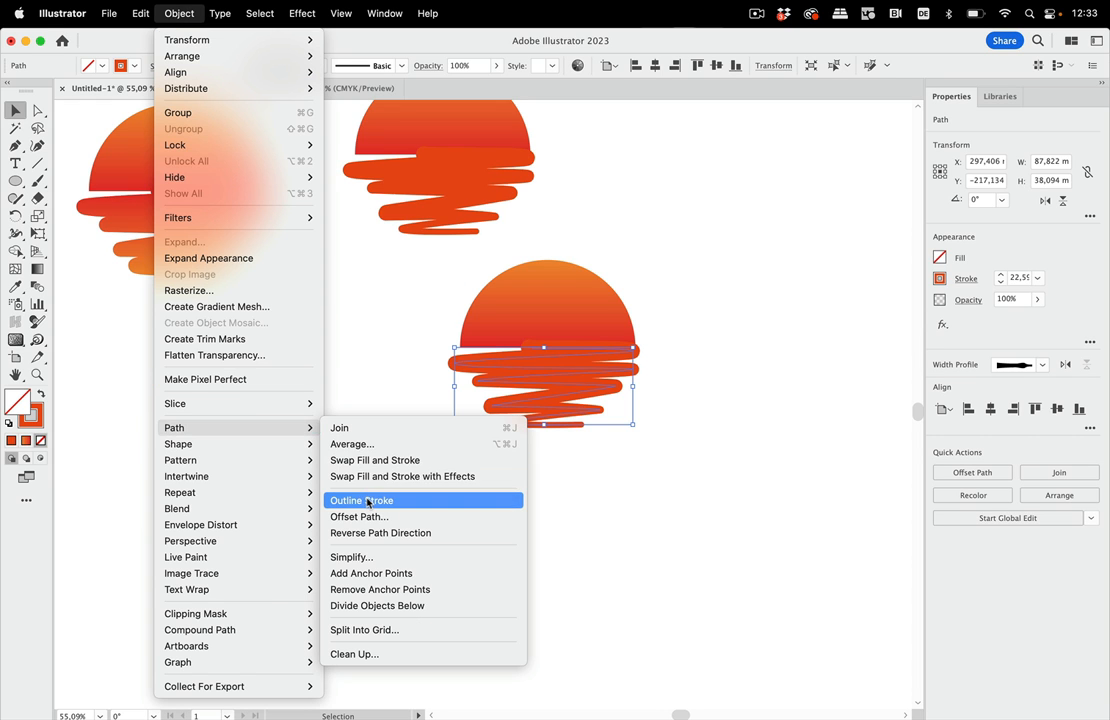
left_click(360, 500)
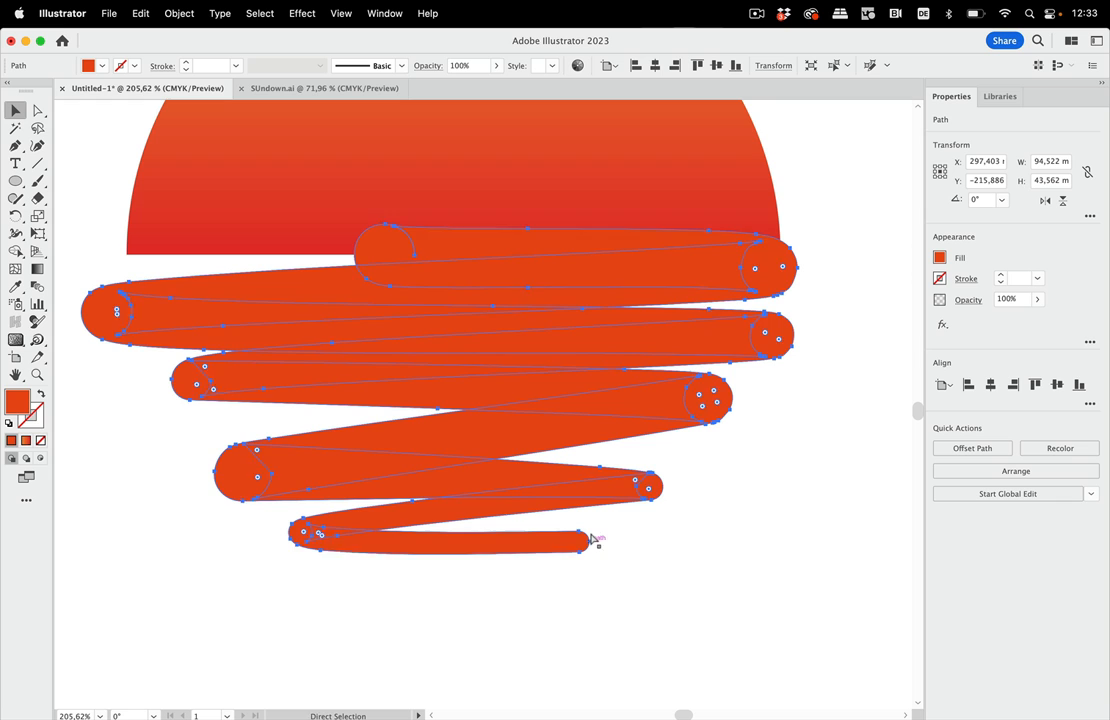
Unite the outlined scribble pieces into one ripple shape using the Pathfinder panel
left_click(384, 12)
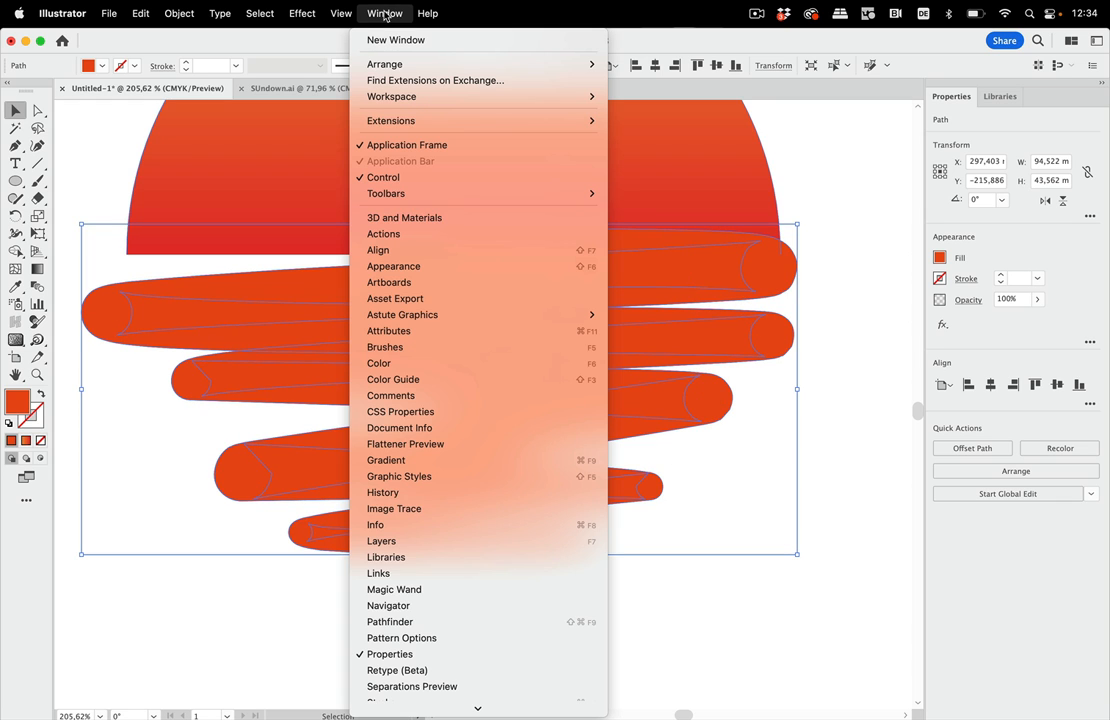
mouse_move(388, 620)
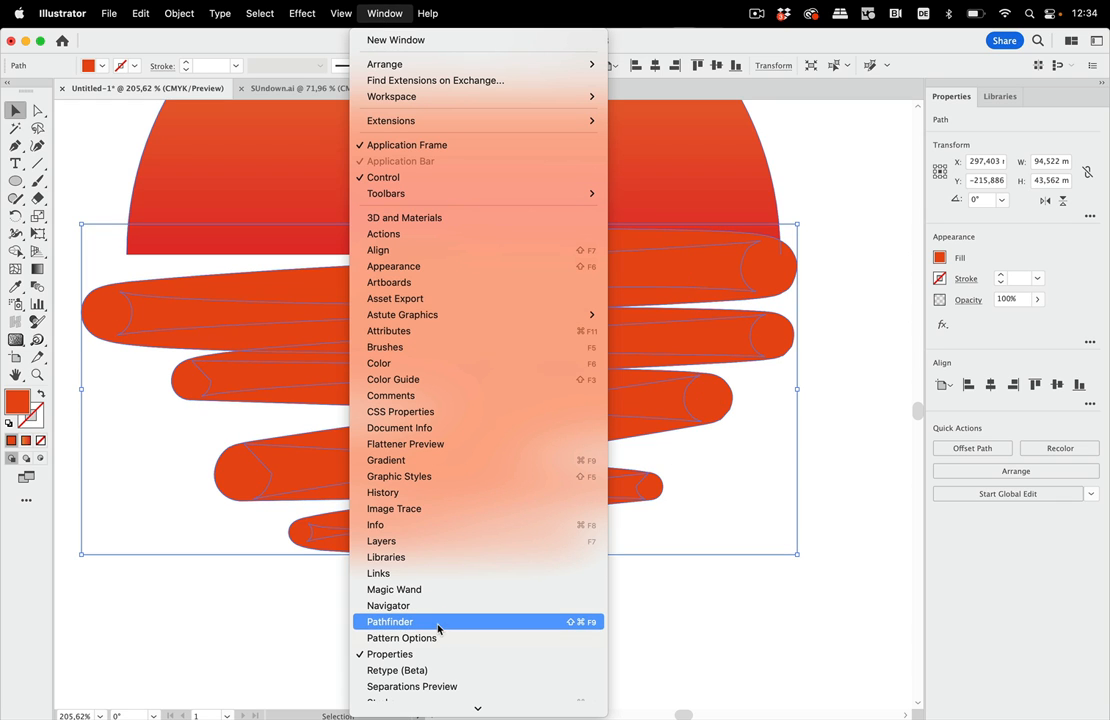
left_click(388, 620)
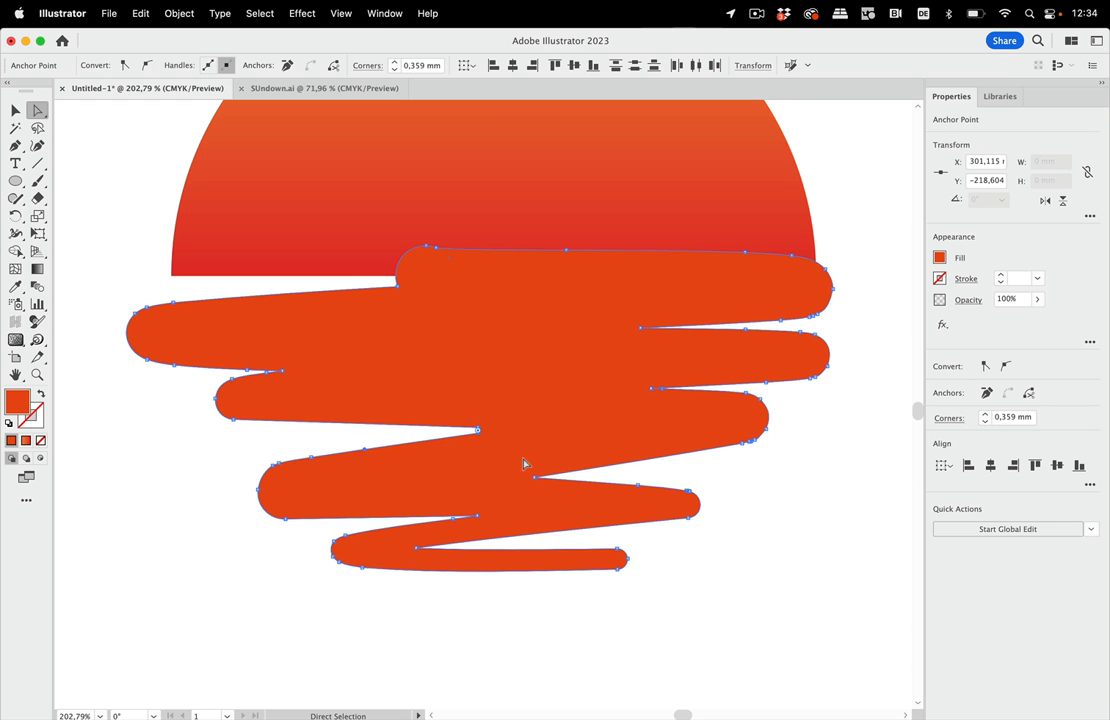
Select the united ripple compound path to verify it sits beneath the gradient half-sun
left_click(536, 476)
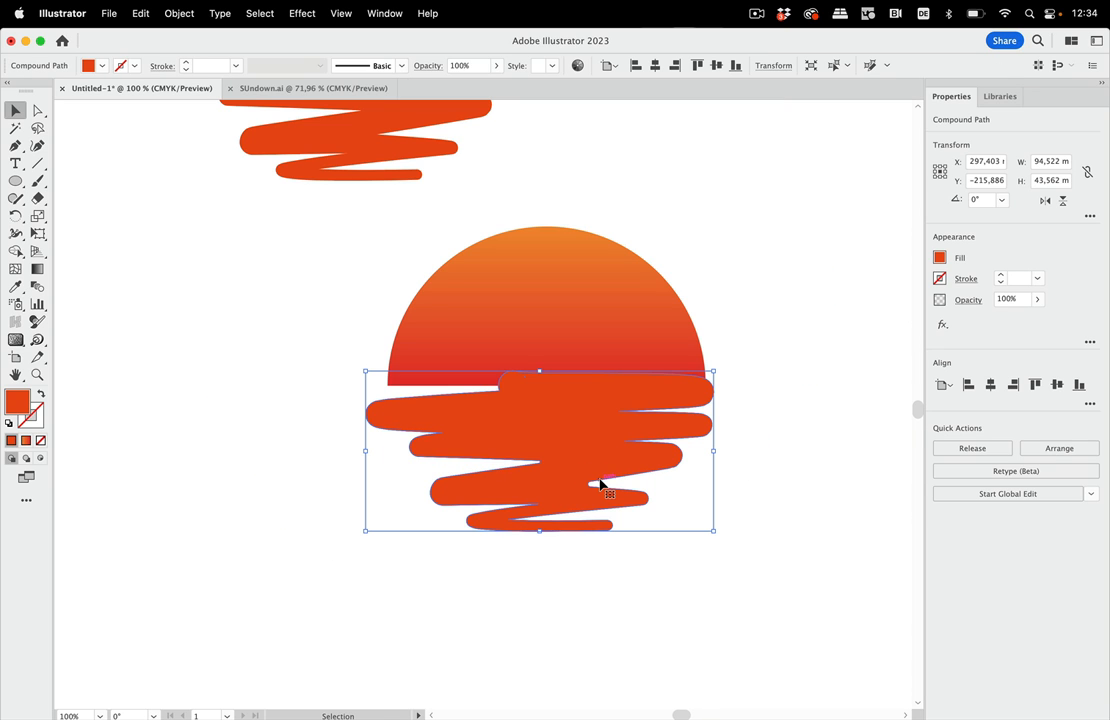
mouse_move(544, 296)
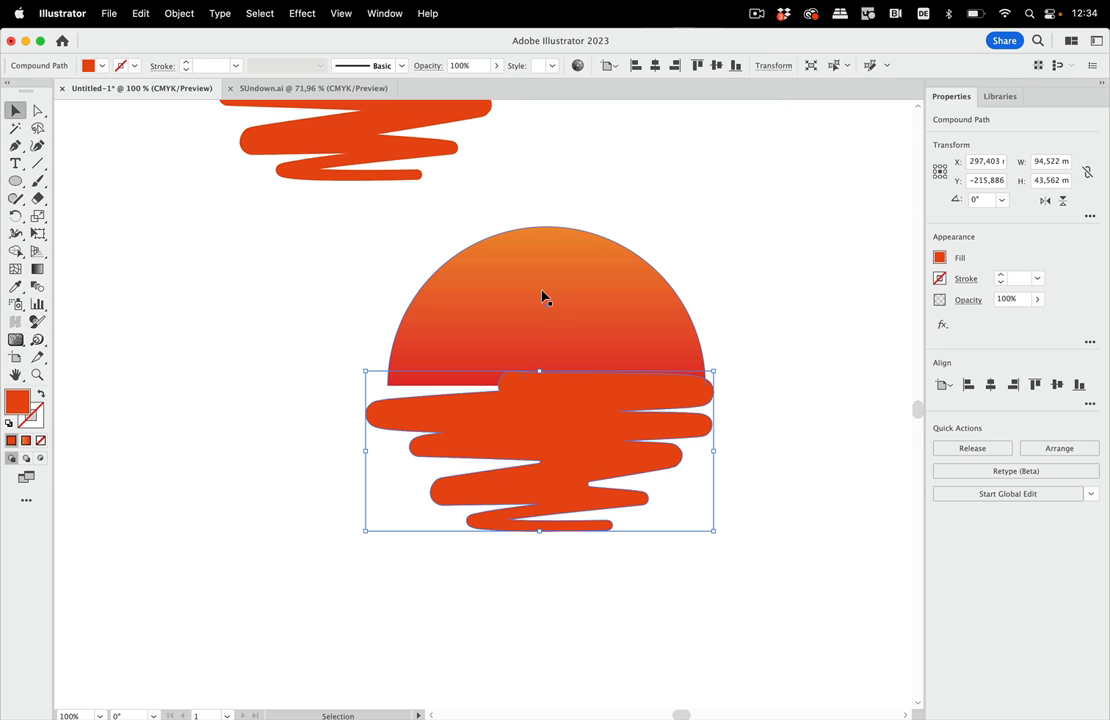
mouse_move(816, 338)
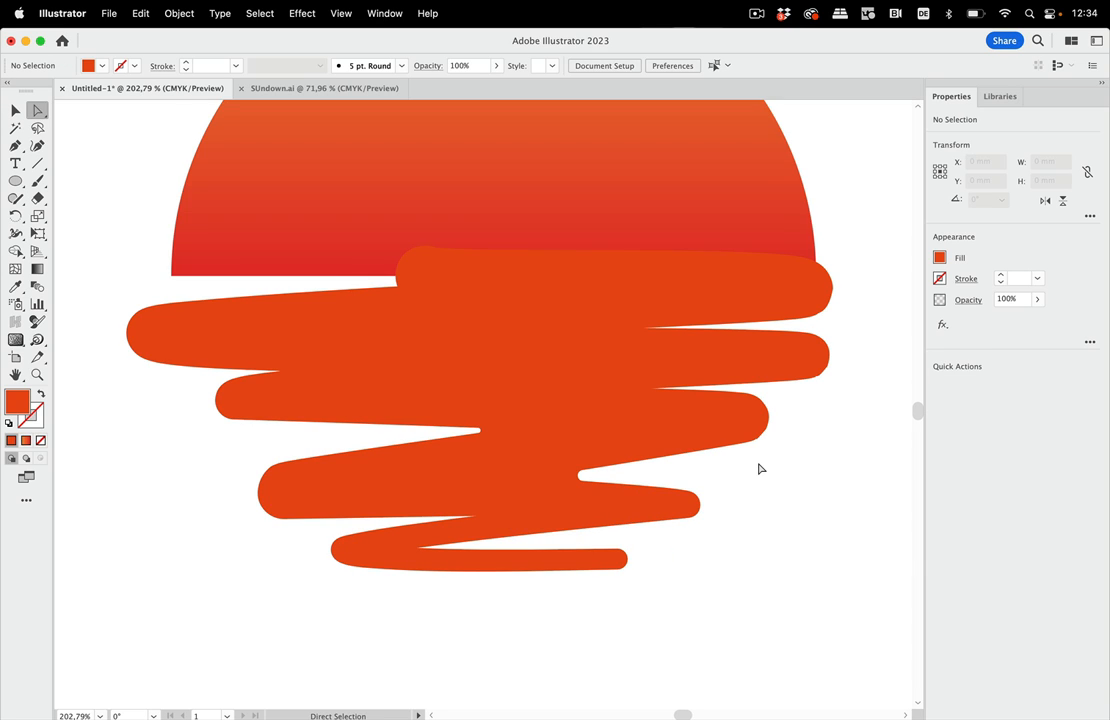
mouse_move(740, 468)
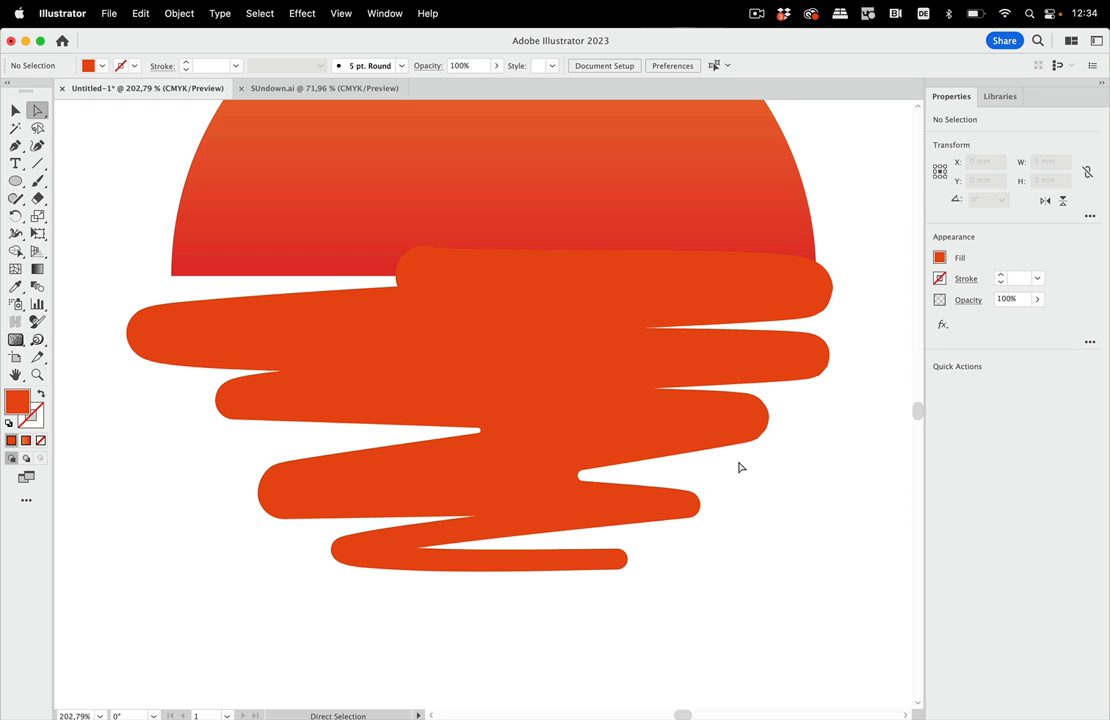
mouse_move(728, 468)
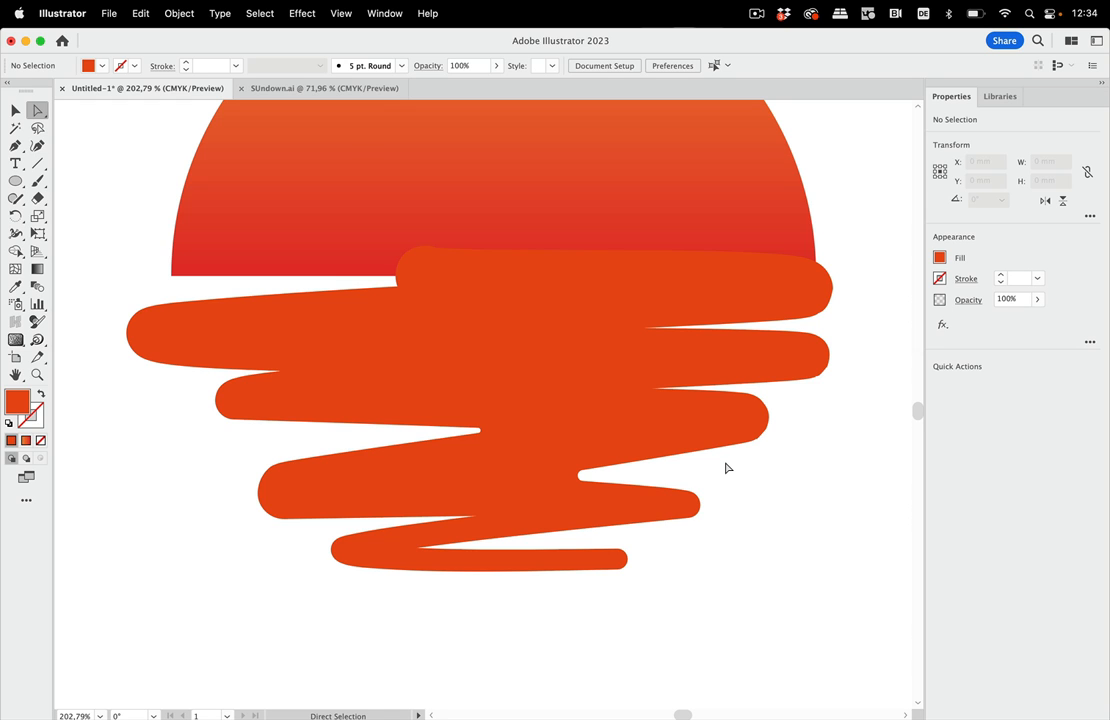